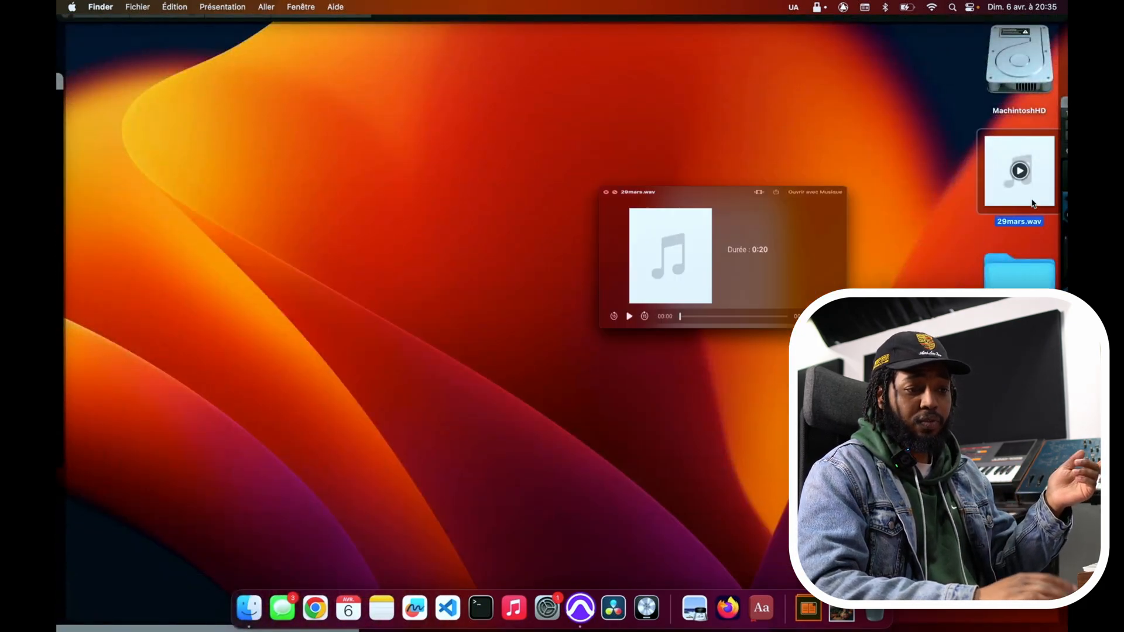
- Play the 29mars.wav Quick Look preview through its 20-second length, then stop it
click(629, 316)
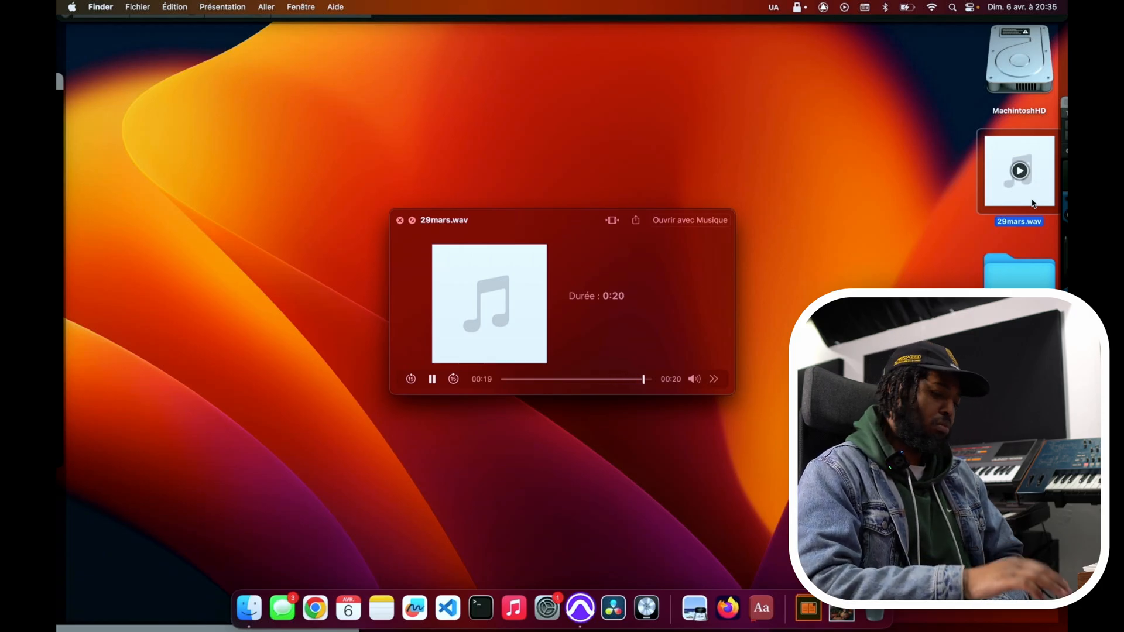
click(400, 220)
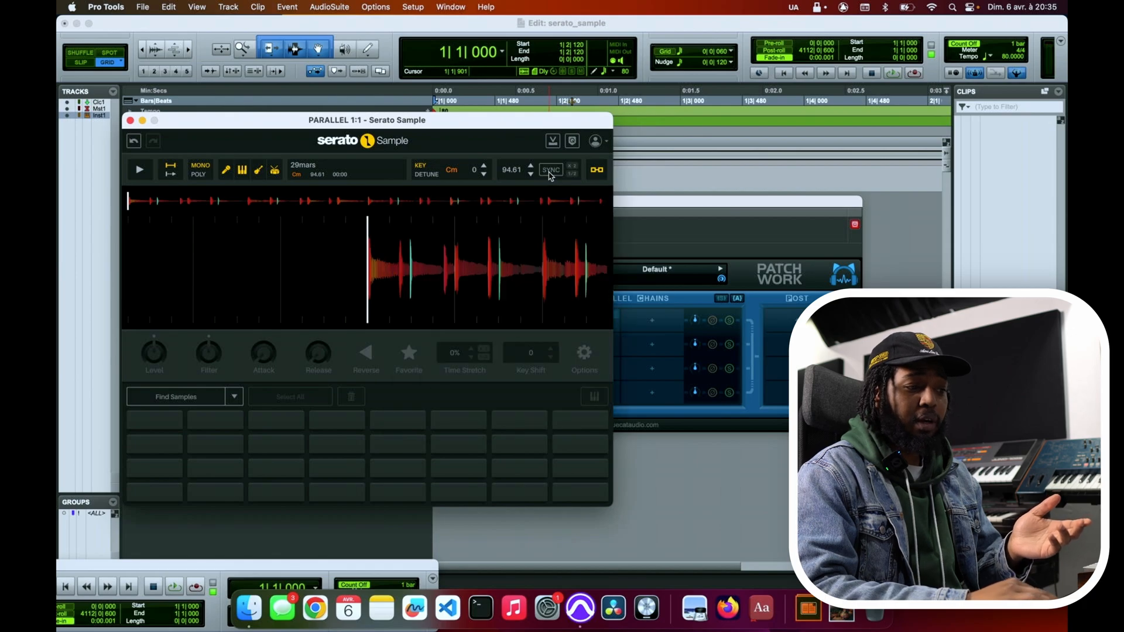
- Sync 29mars to the 80 BPM session, auto-chop it across the pads and set one pad to keyboard play
click(550, 170)
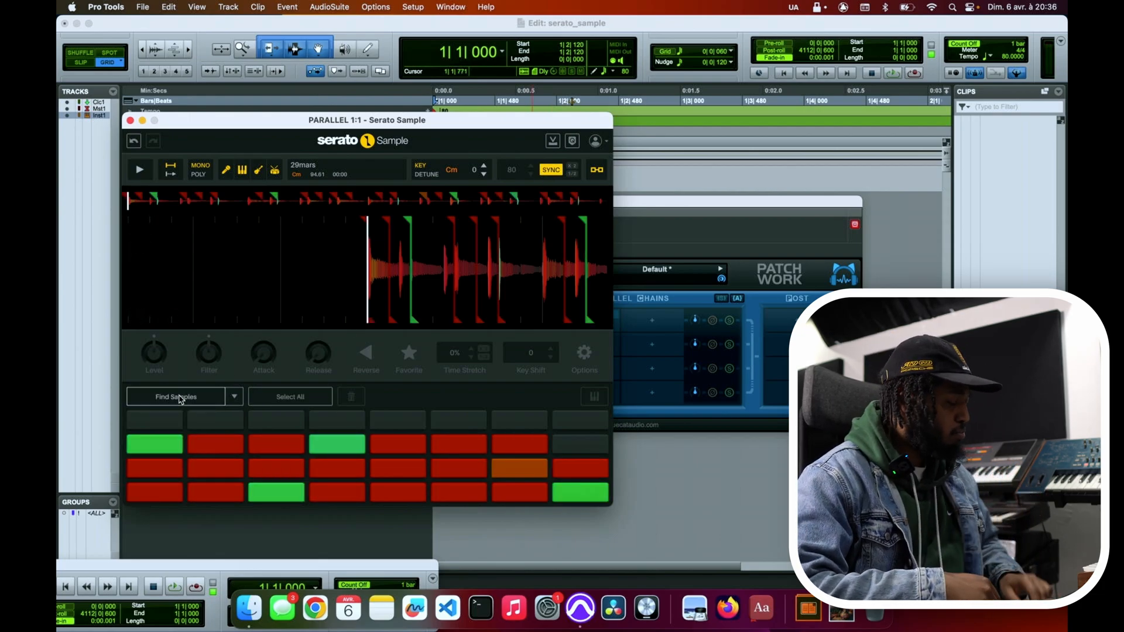
click(139, 169)
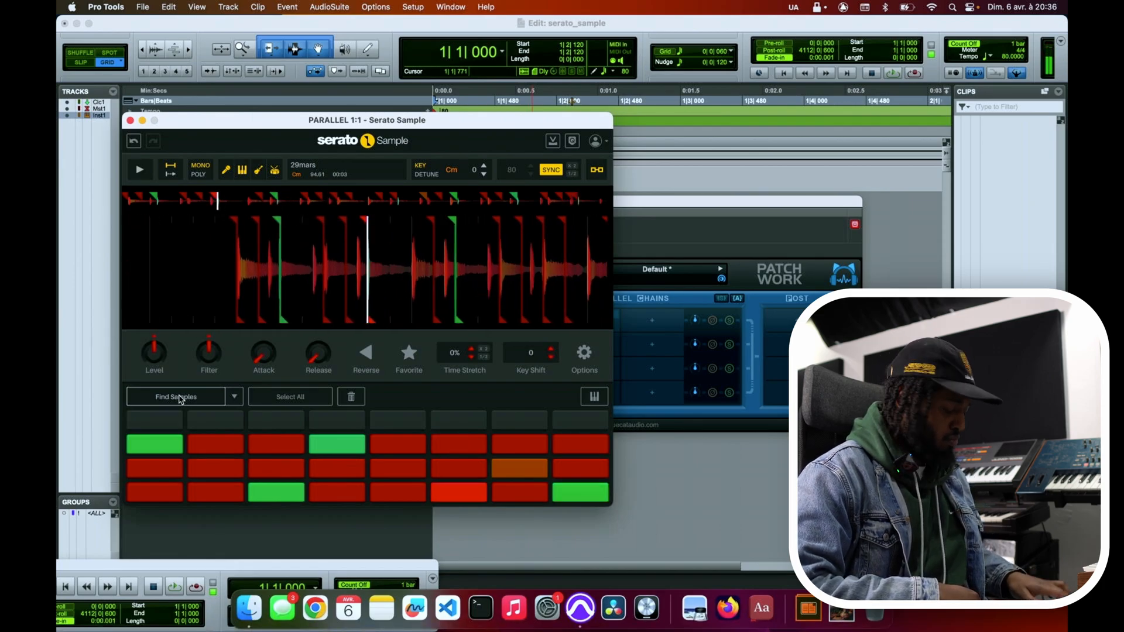
click(140, 169)
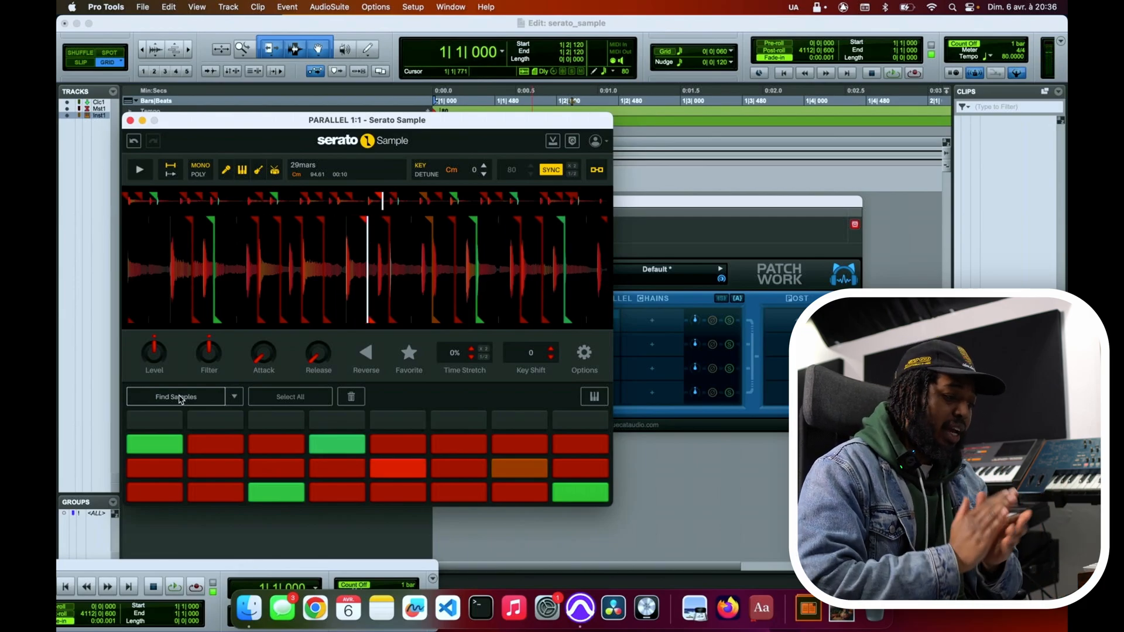
click(141, 169)
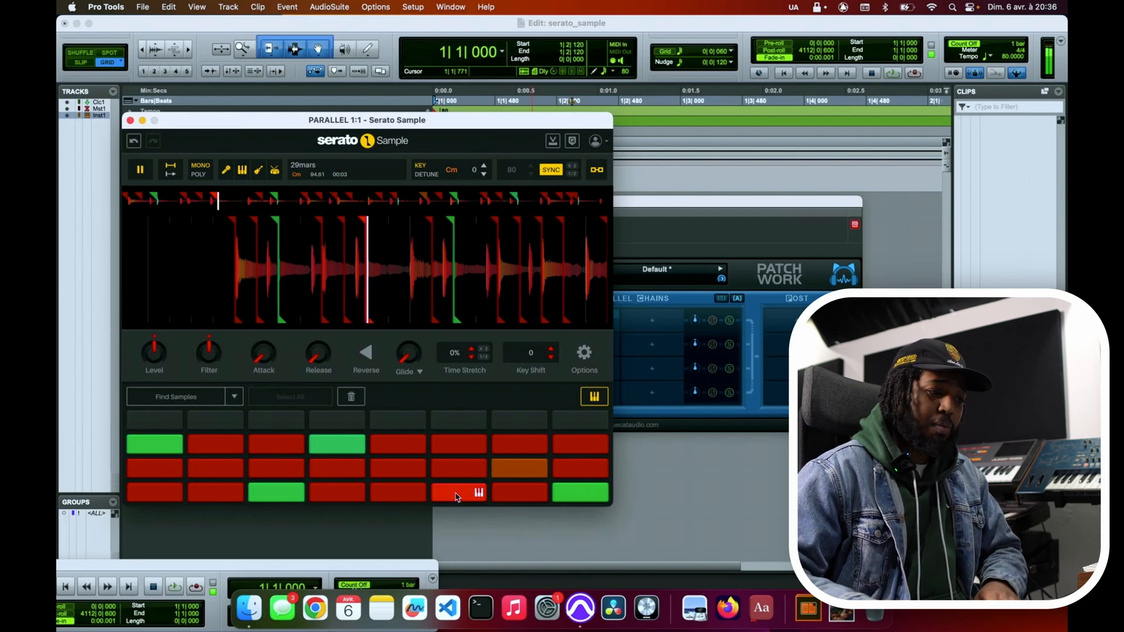
- Turn off keyboard play and trigger a couple of chop pads to hear them
click(458, 492)
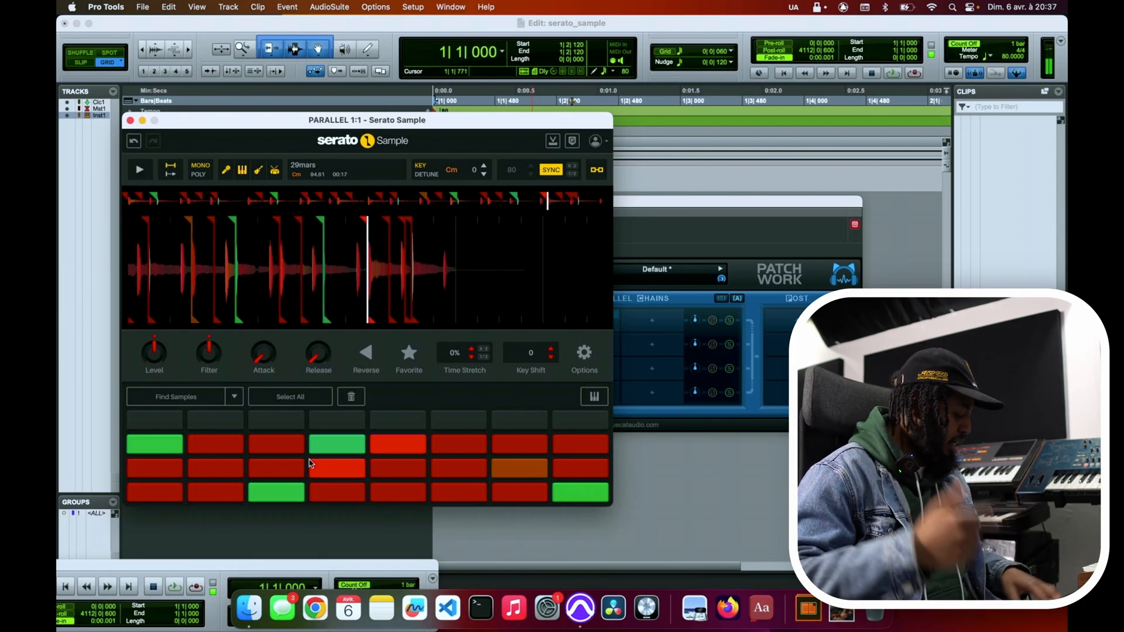
click(139, 169)
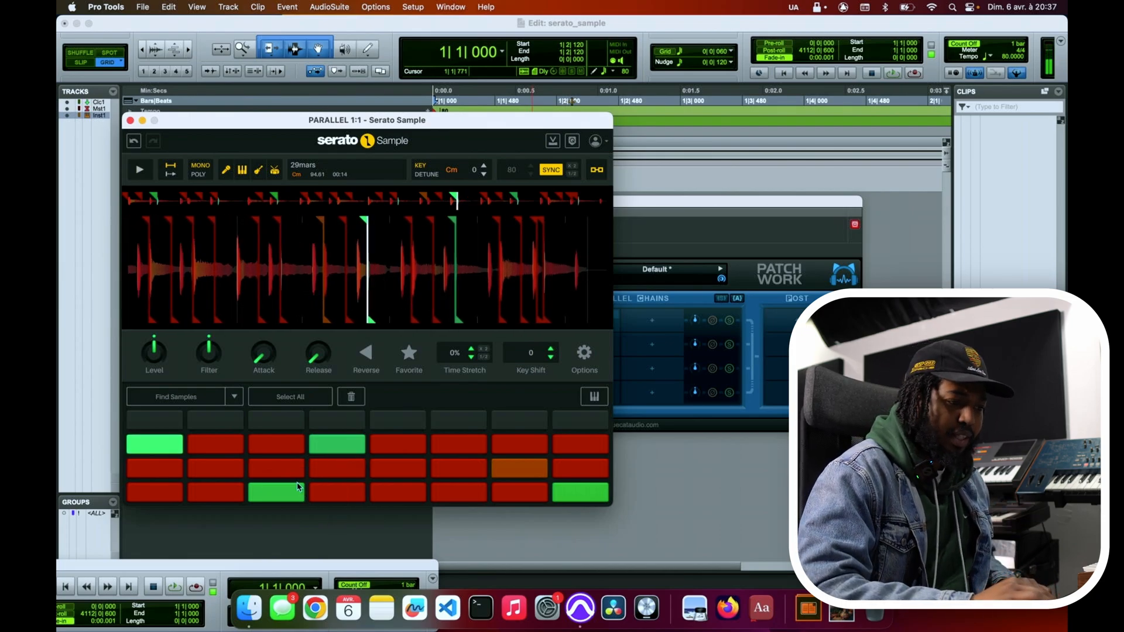
click(548, 360)
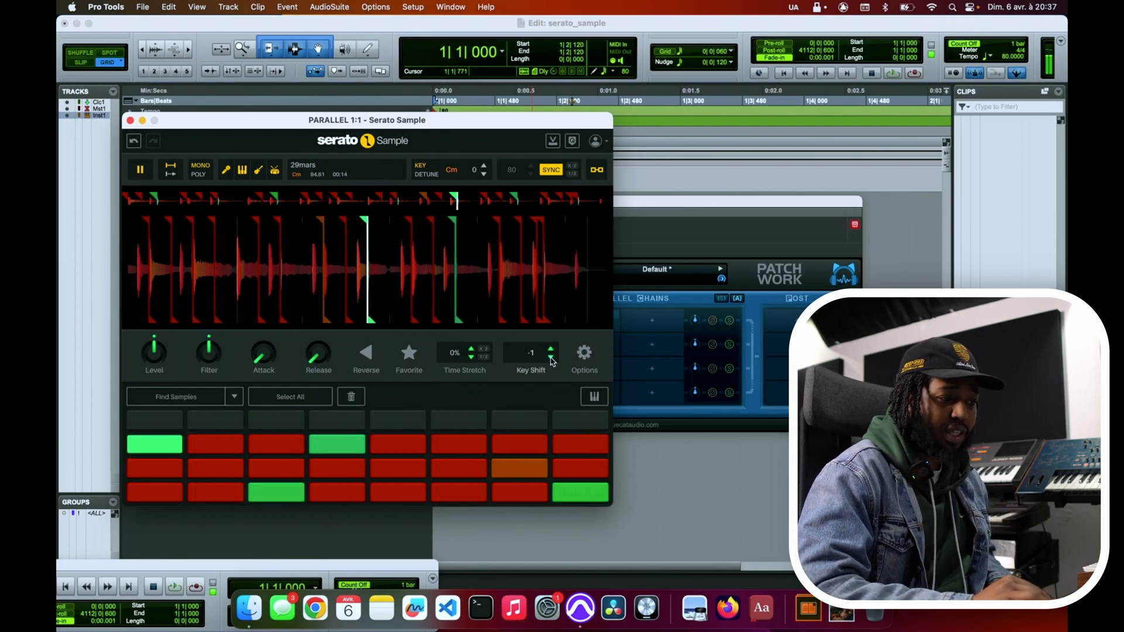
- Audition the chops at key shifts -1, -3, -4 and -2, ending back at 0
click(549, 360)
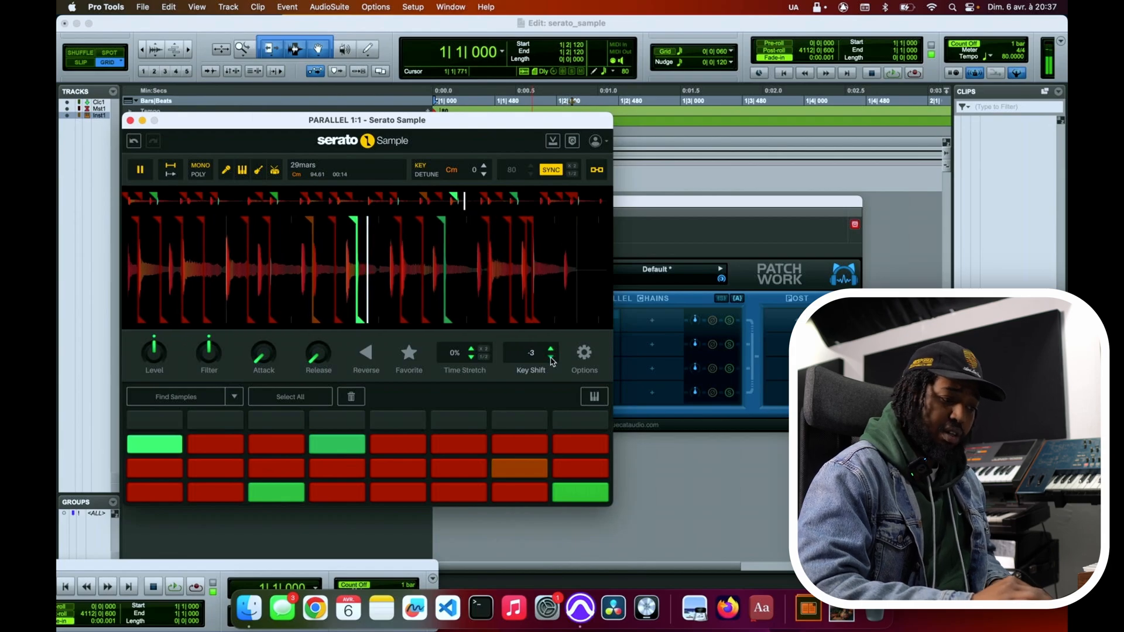
click(548, 359)
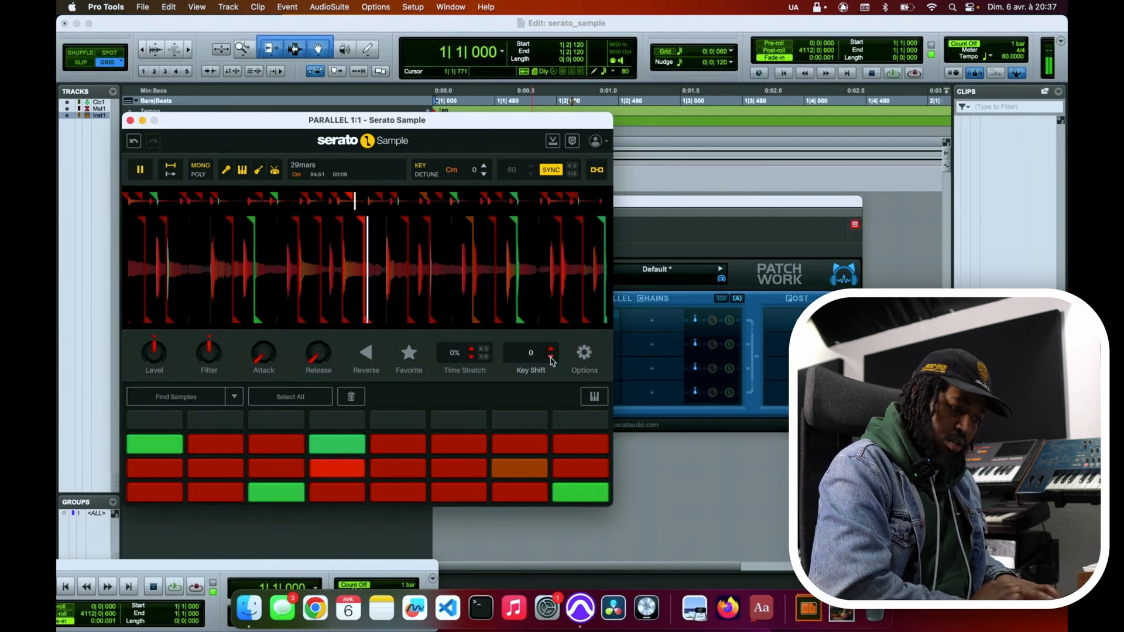
click(549, 359)
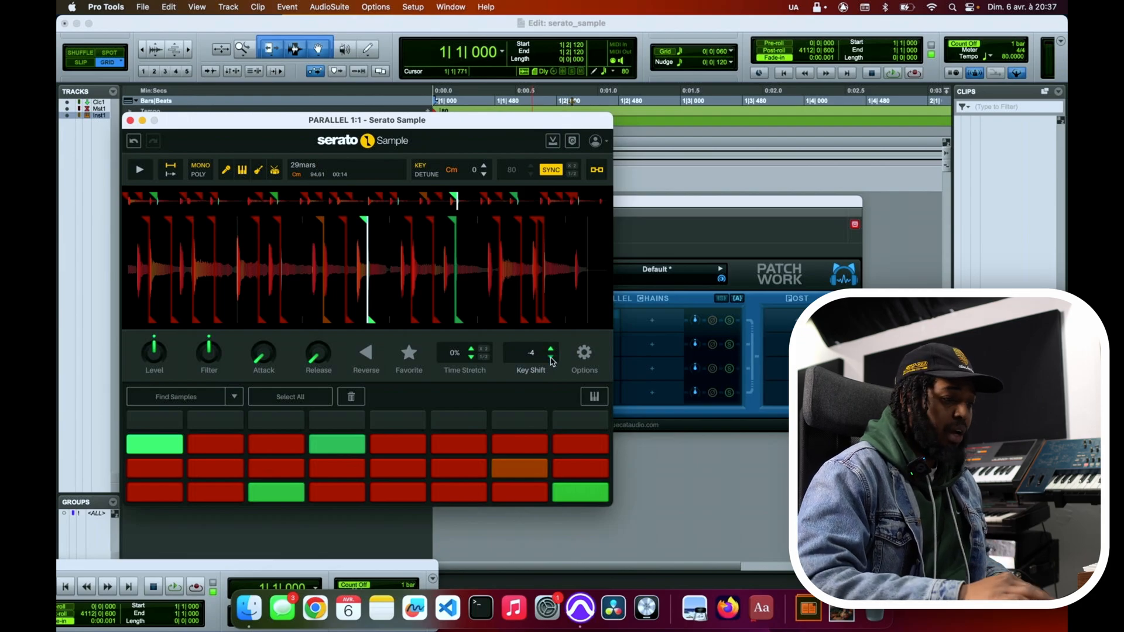
click(550, 349)
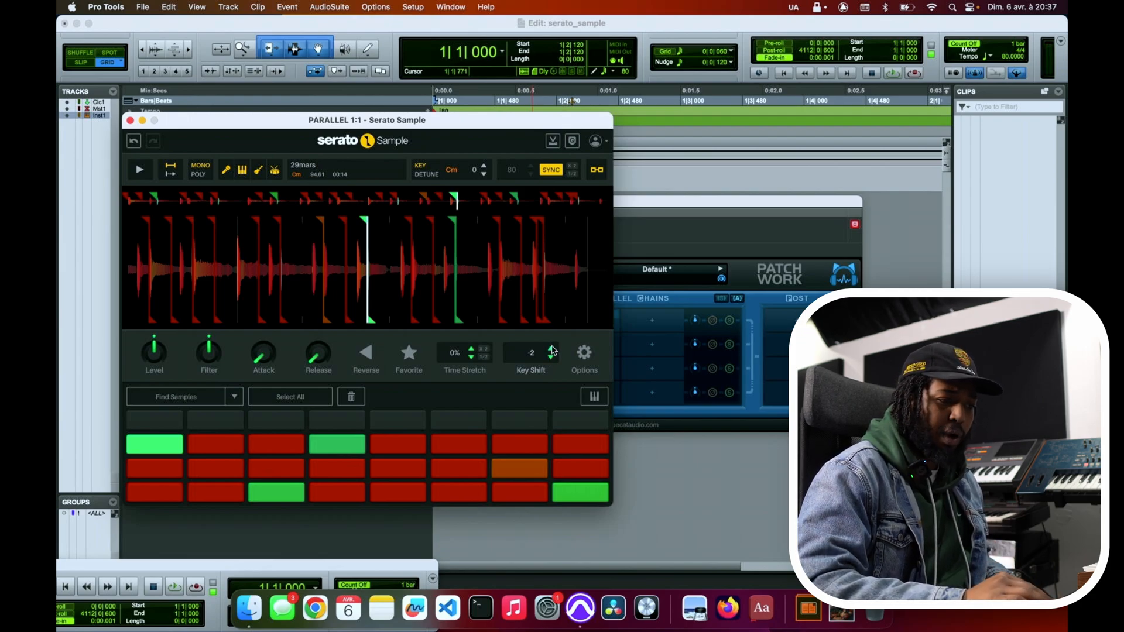
click(553, 347)
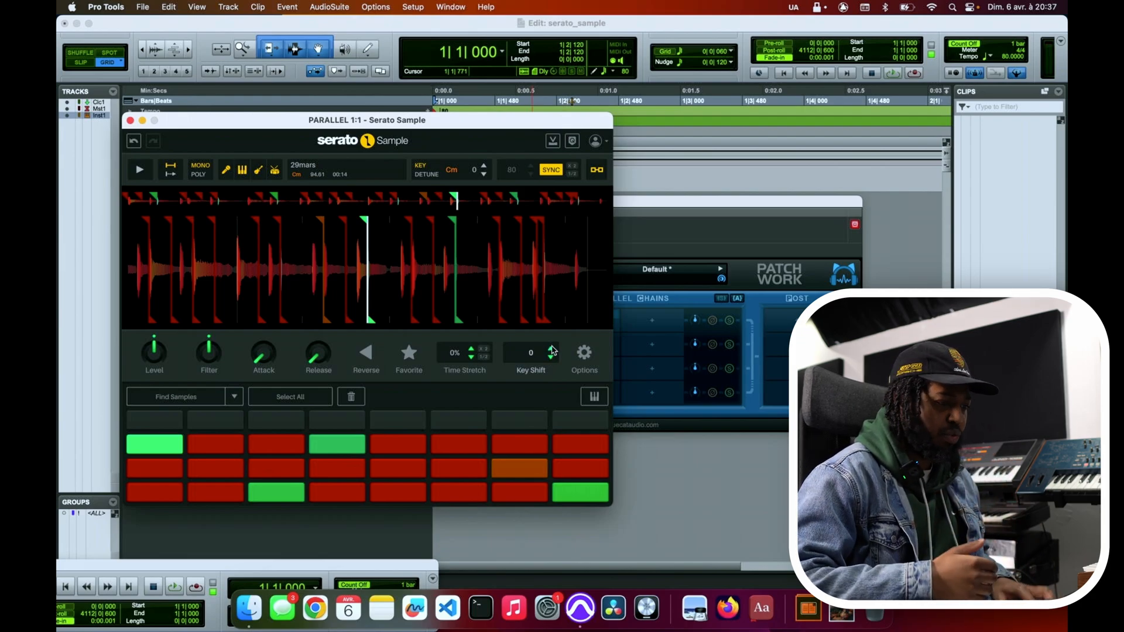
click(140, 169)
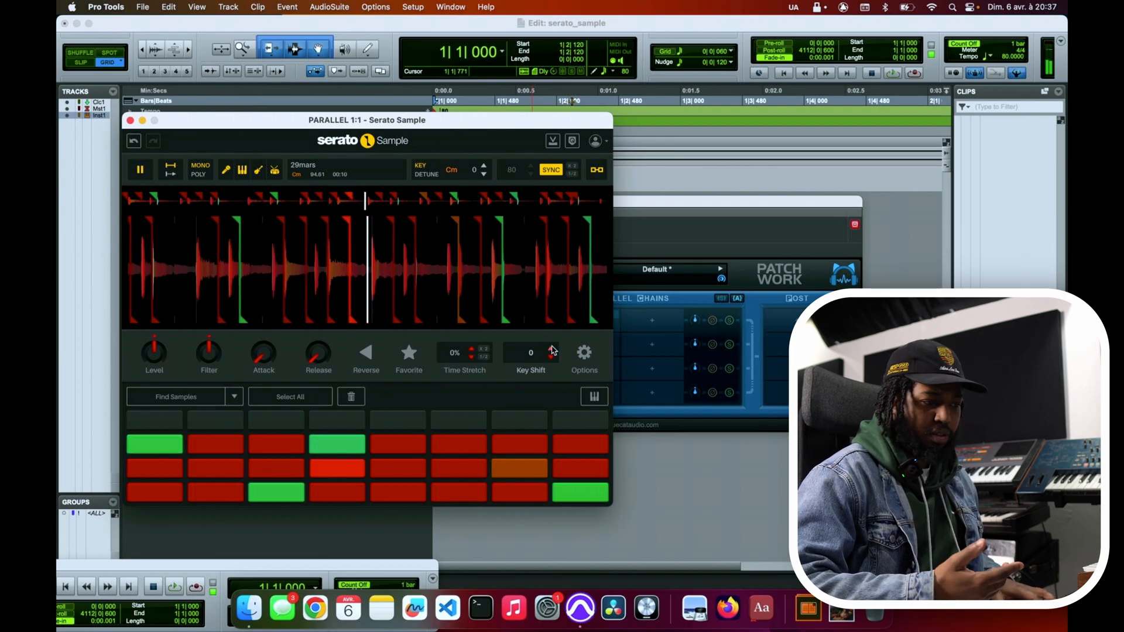
click(141, 168)
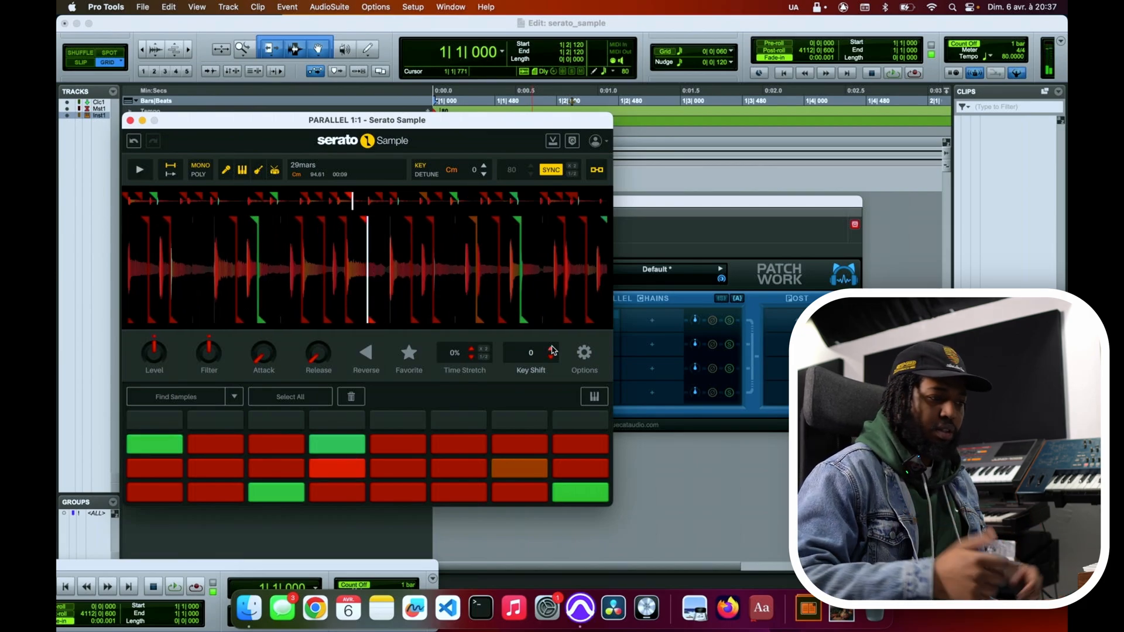
click(482, 175)
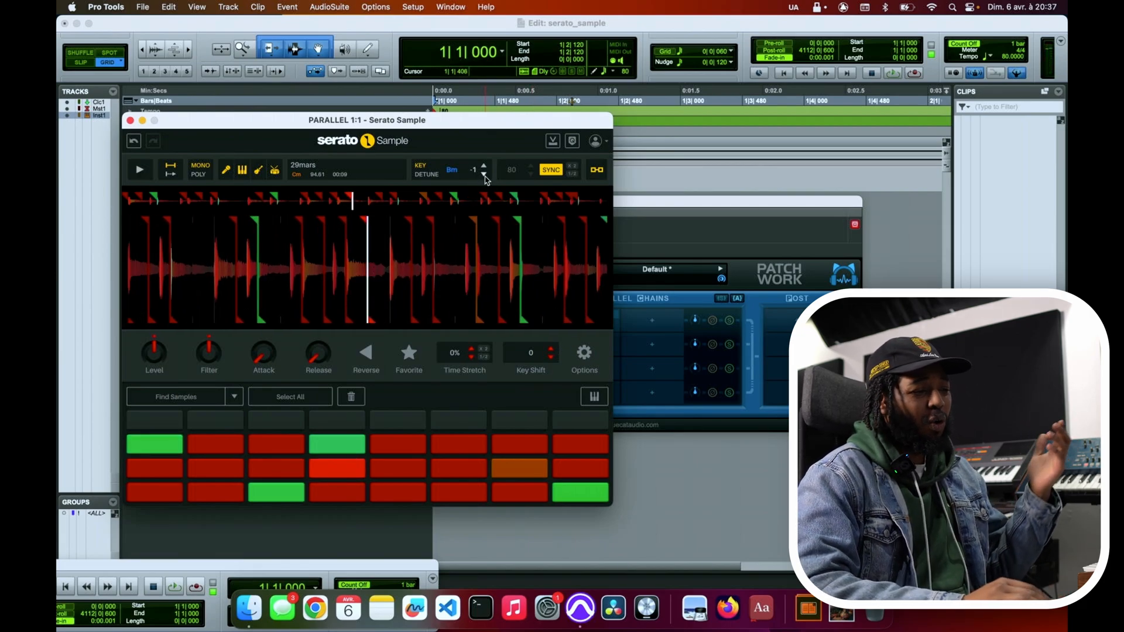
click(483, 176)
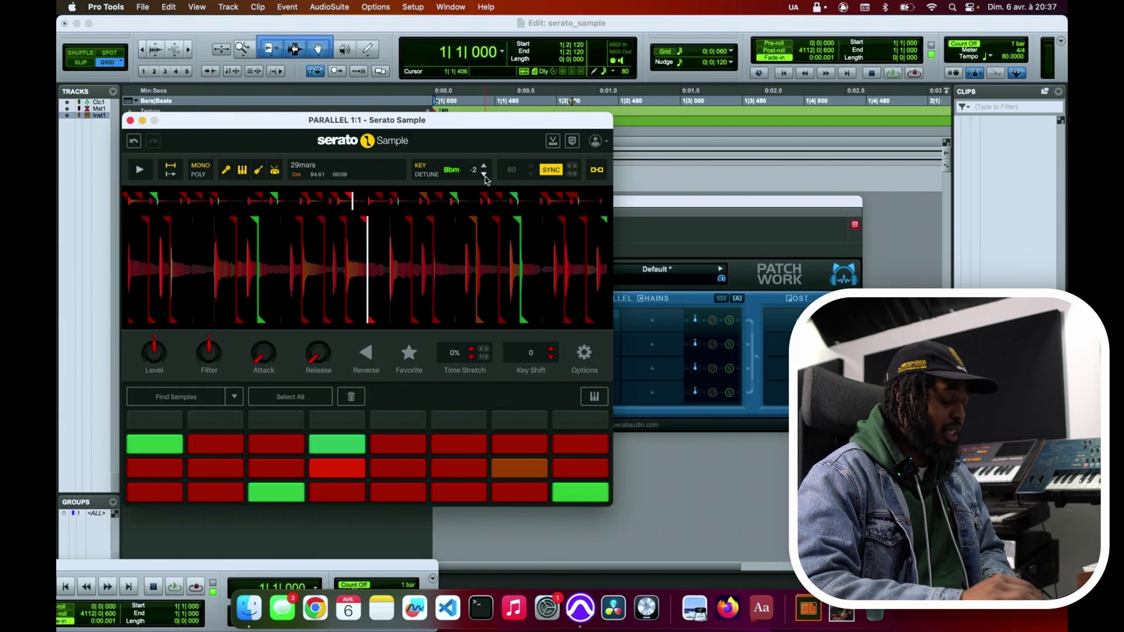
click(140, 168)
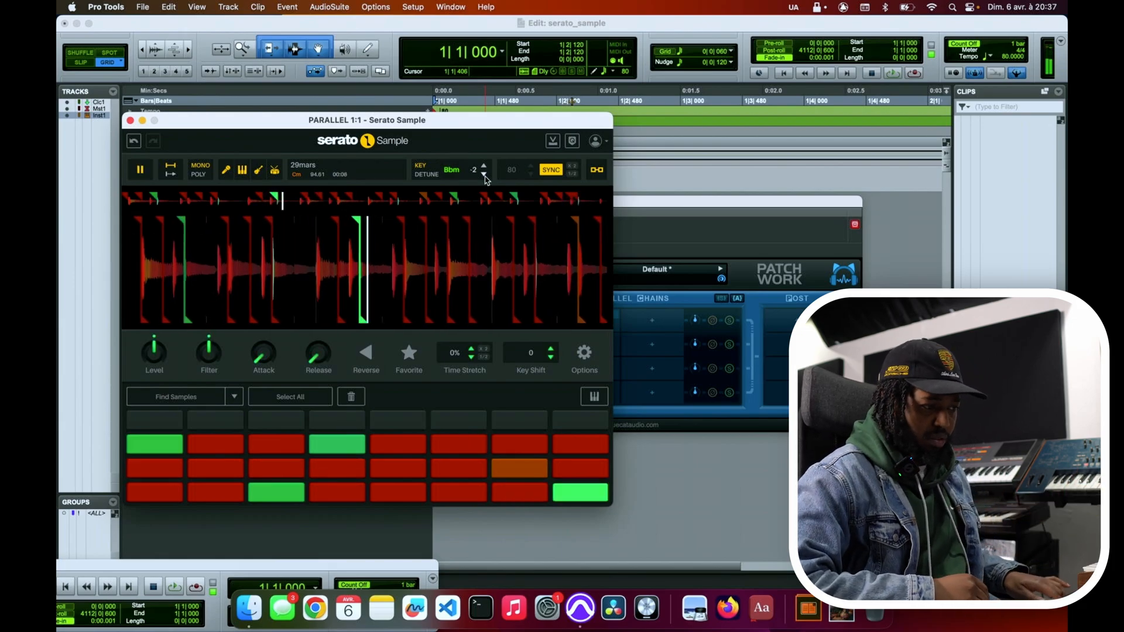
click(140, 169)
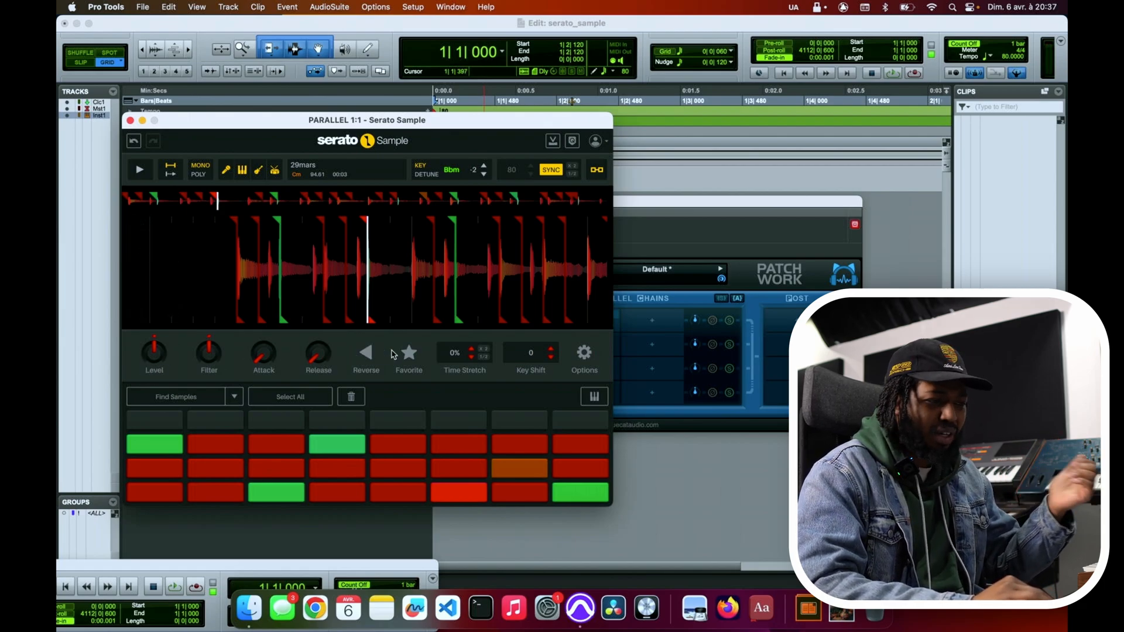
click(139, 168)
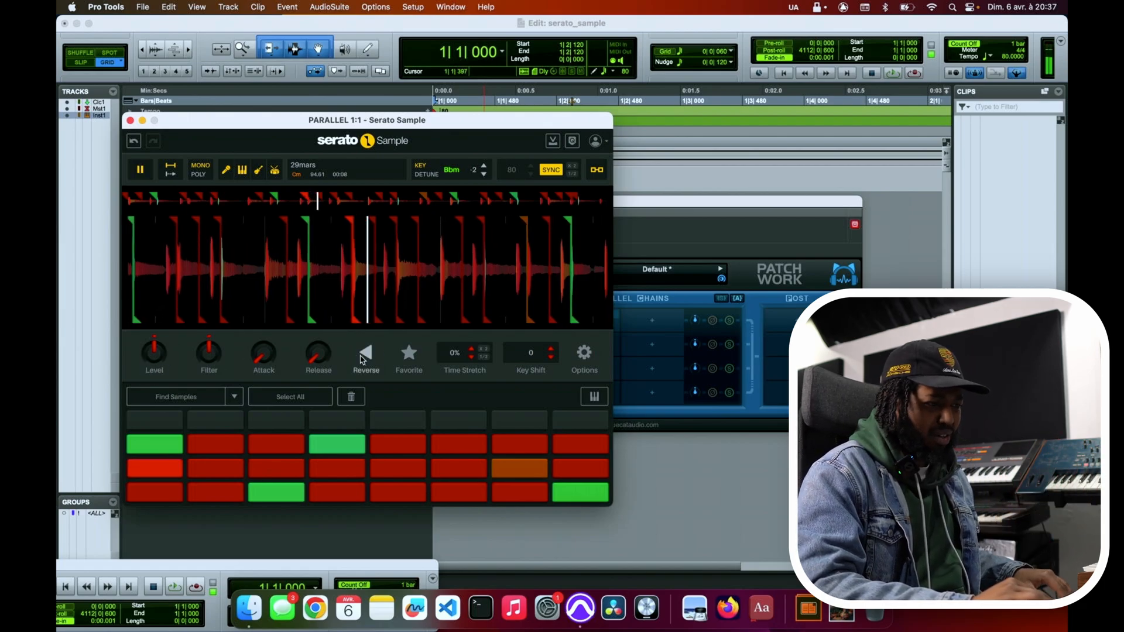
click(365, 353)
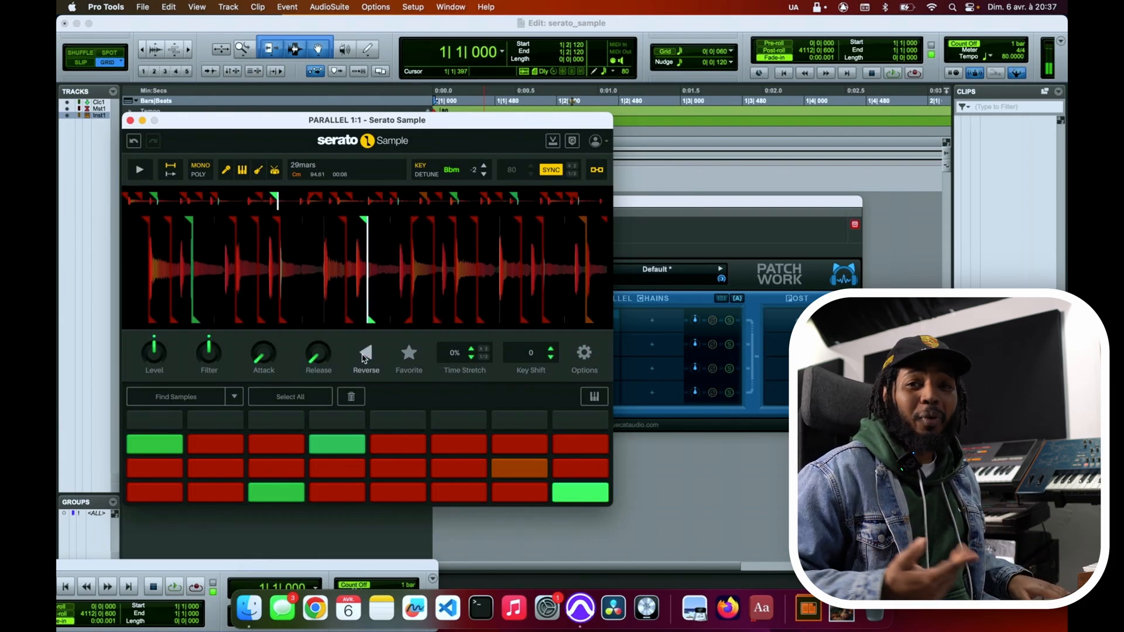
click(139, 168)
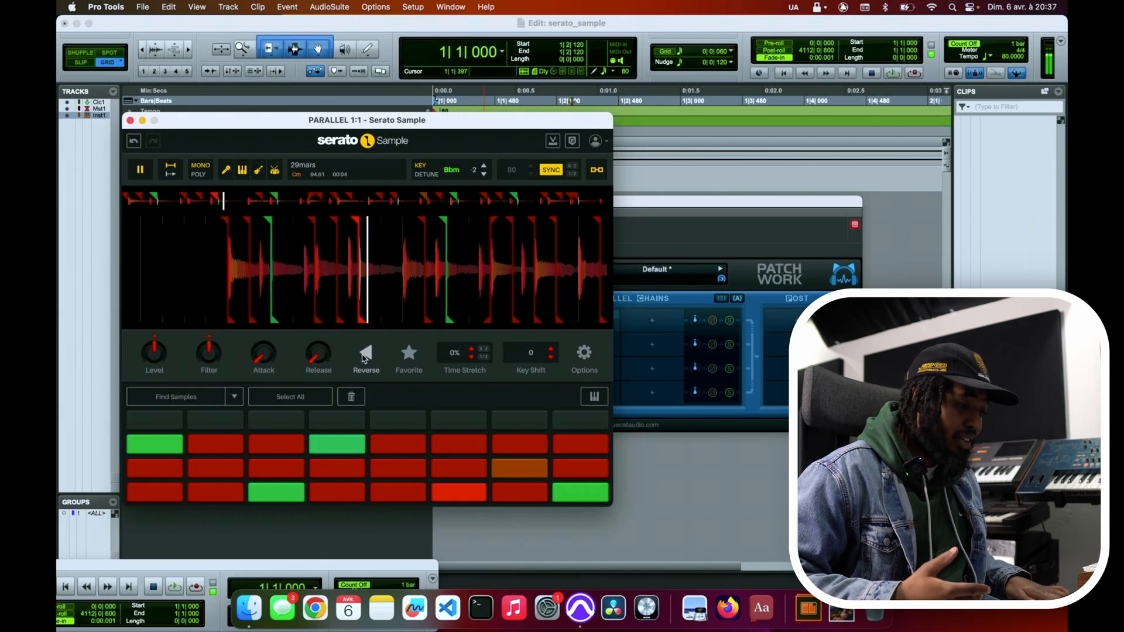
click(366, 354)
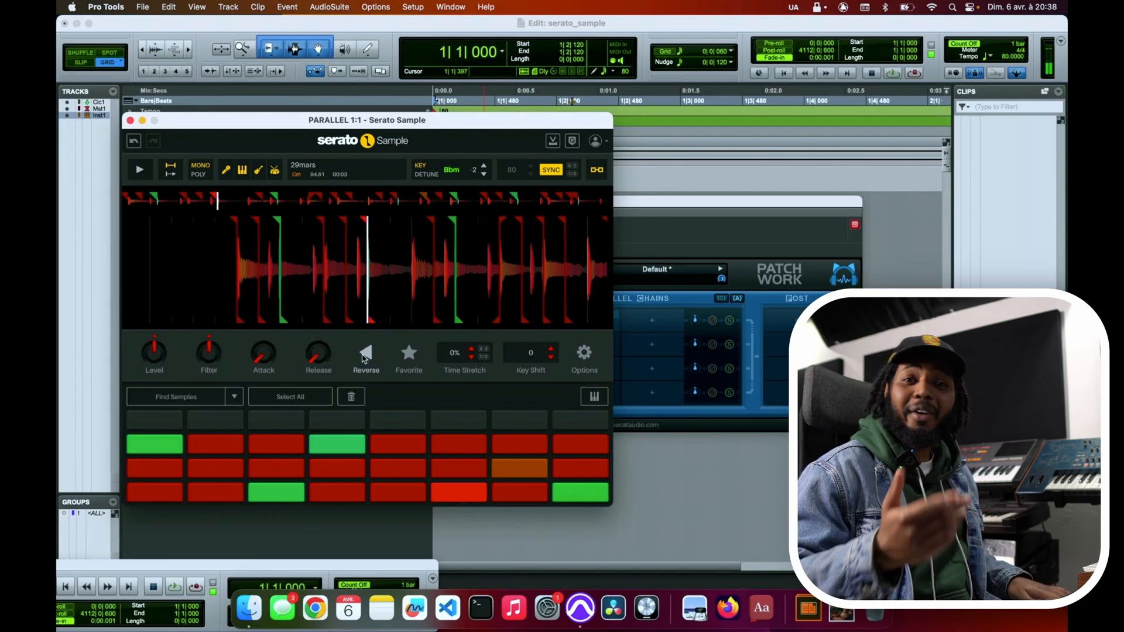
click(139, 169)
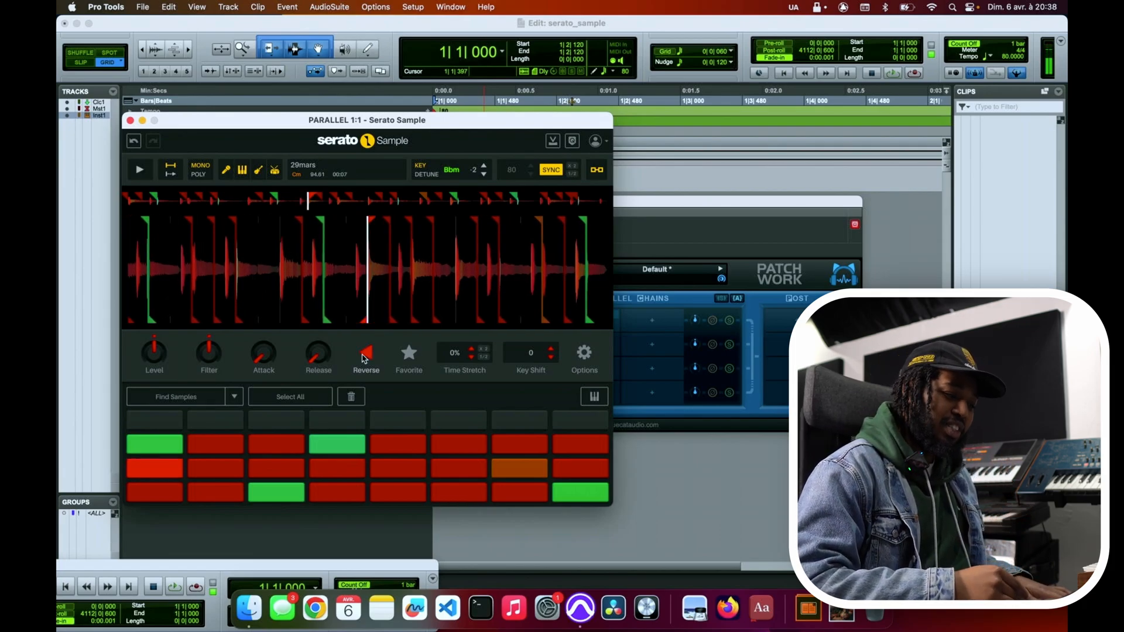
click(139, 169)
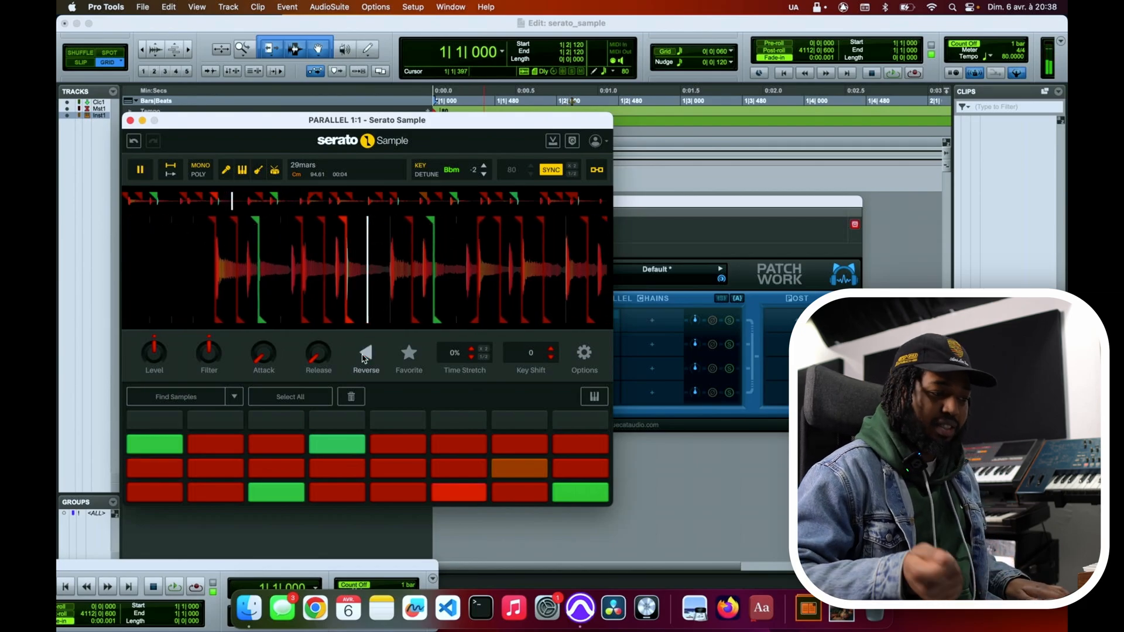
- Select the seventh pad on the second row to show its cue region for editing
click(365, 353)
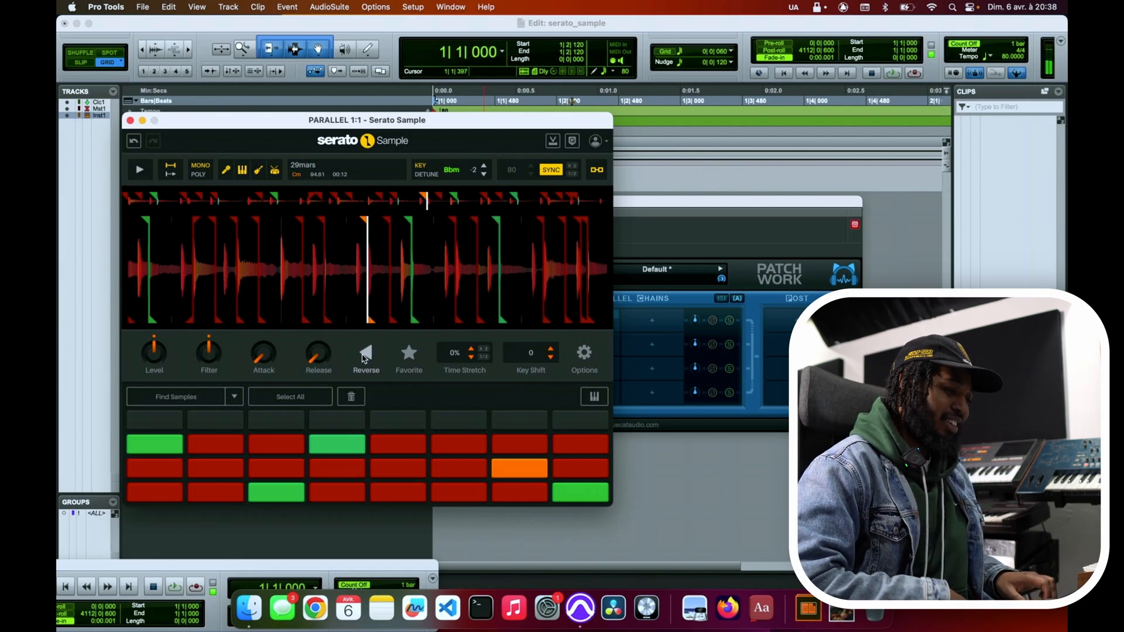
click(140, 168)
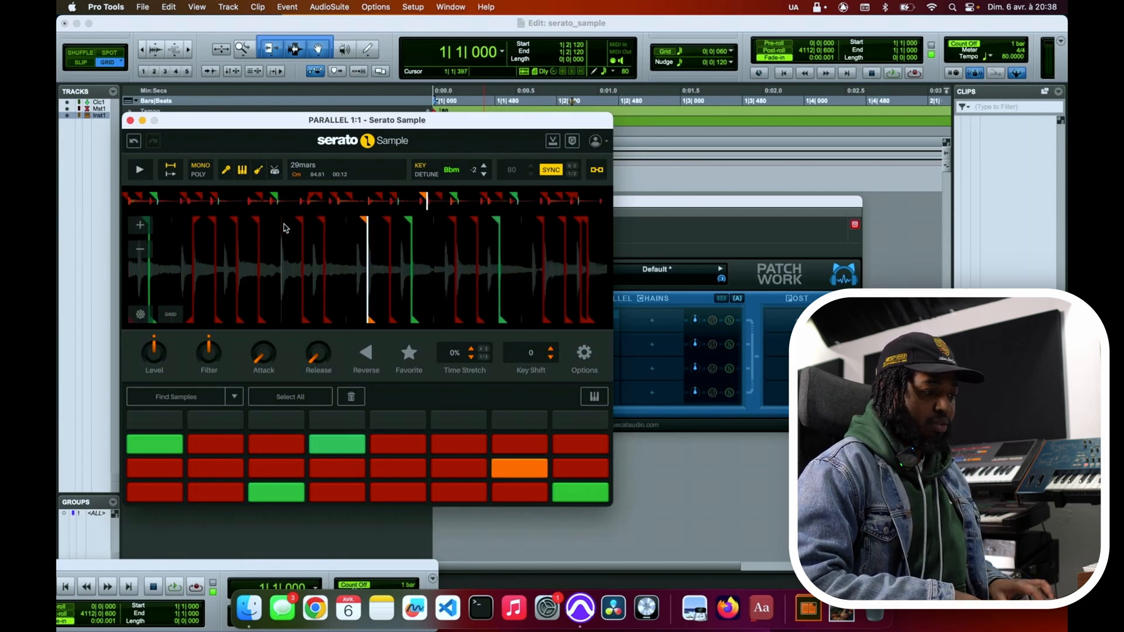
- Play the sample while switching the drums stem off and back on, then stop playback
click(140, 168)
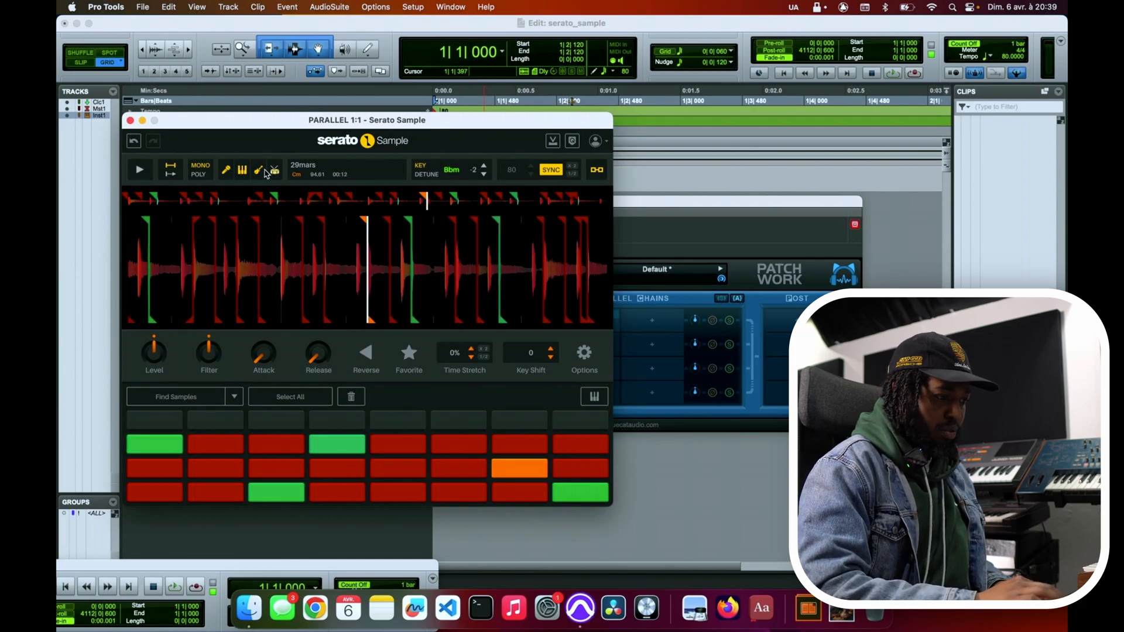
click(274, 168)
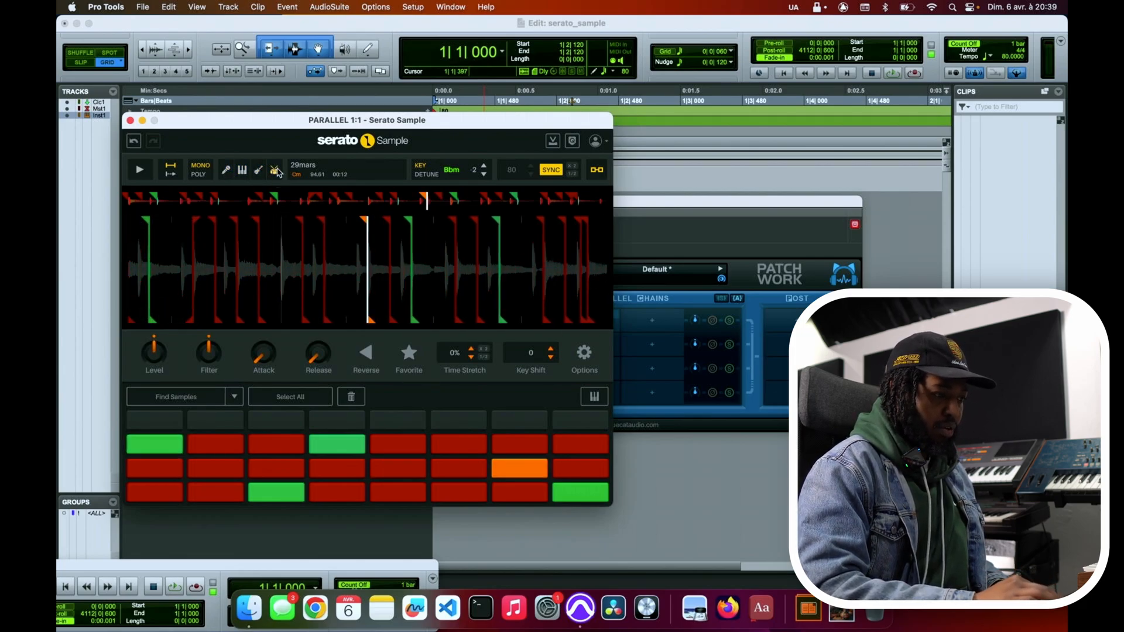
click(139, 169)
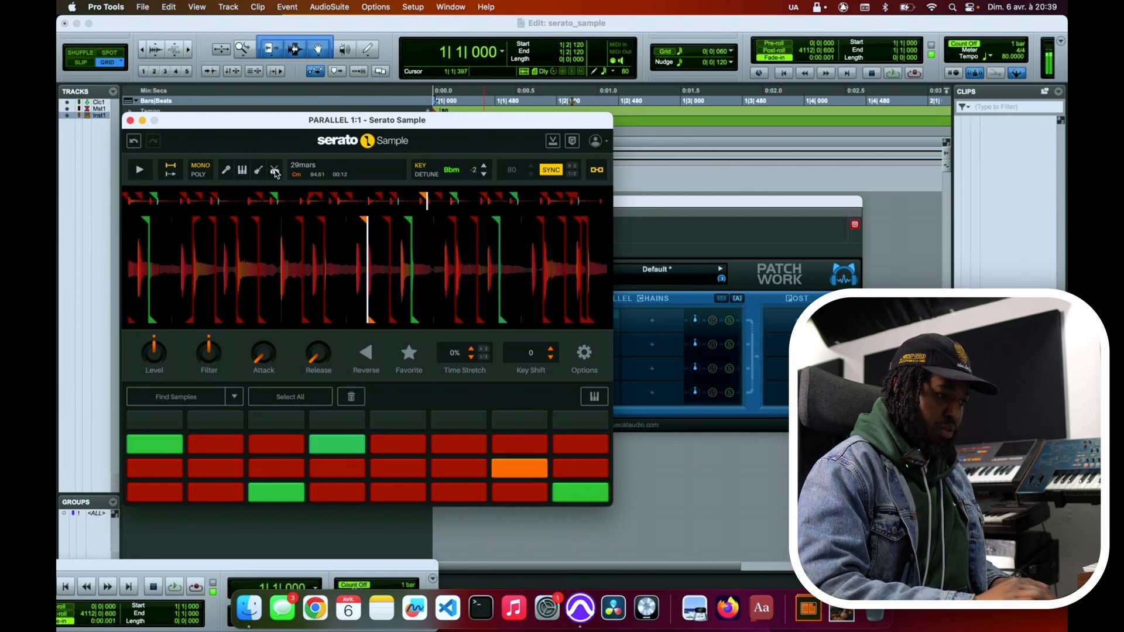
click(139, 169)
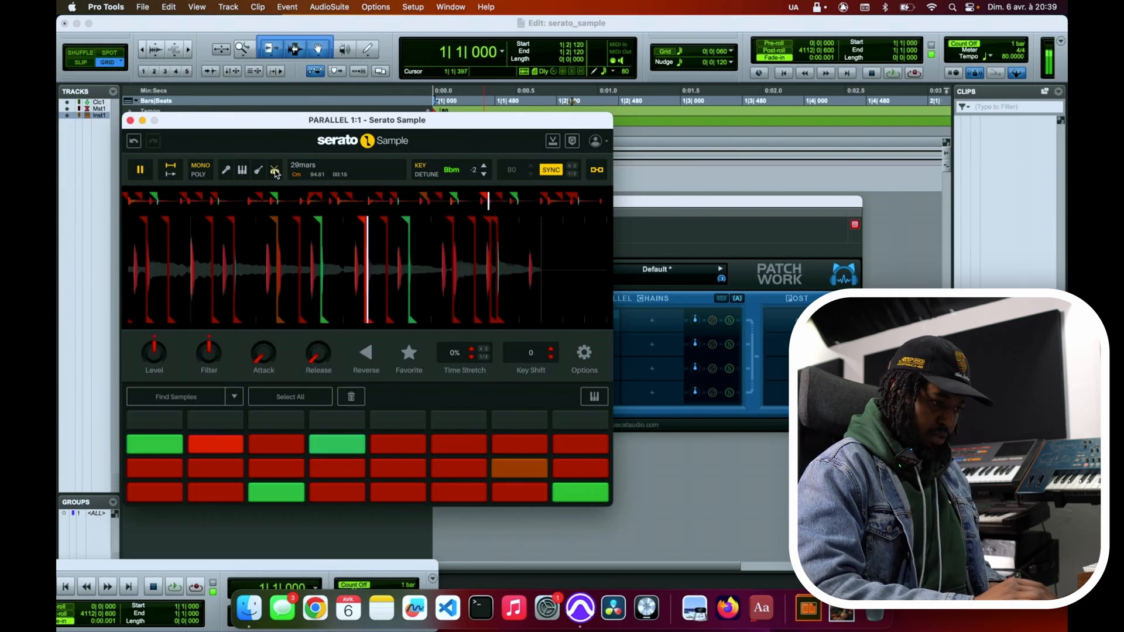
click(140, 168)
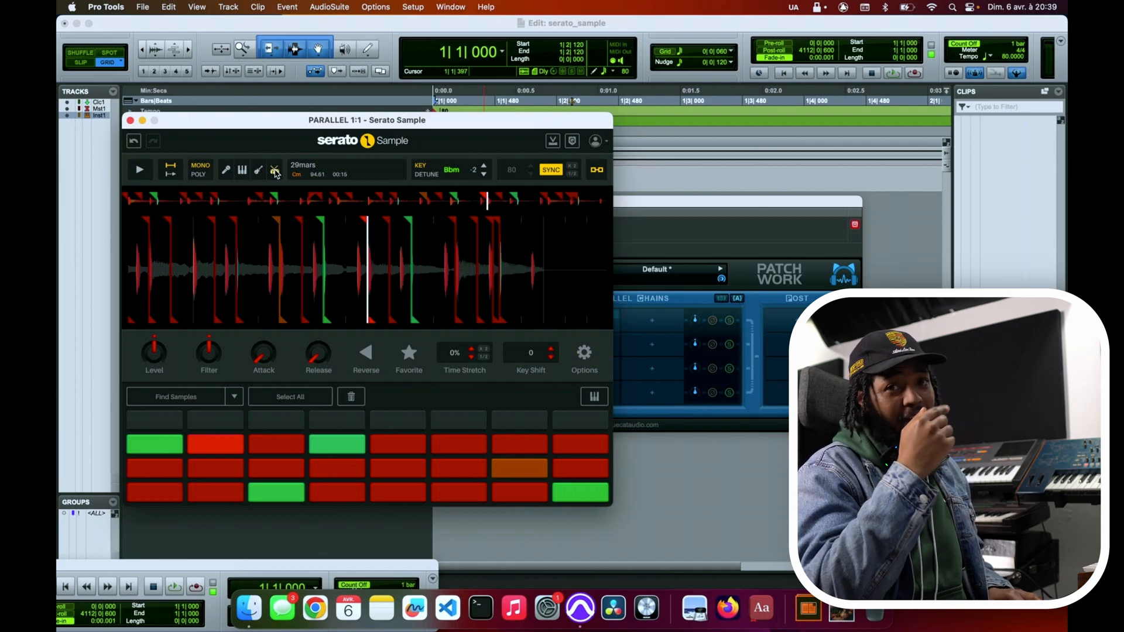
click(139, 170)
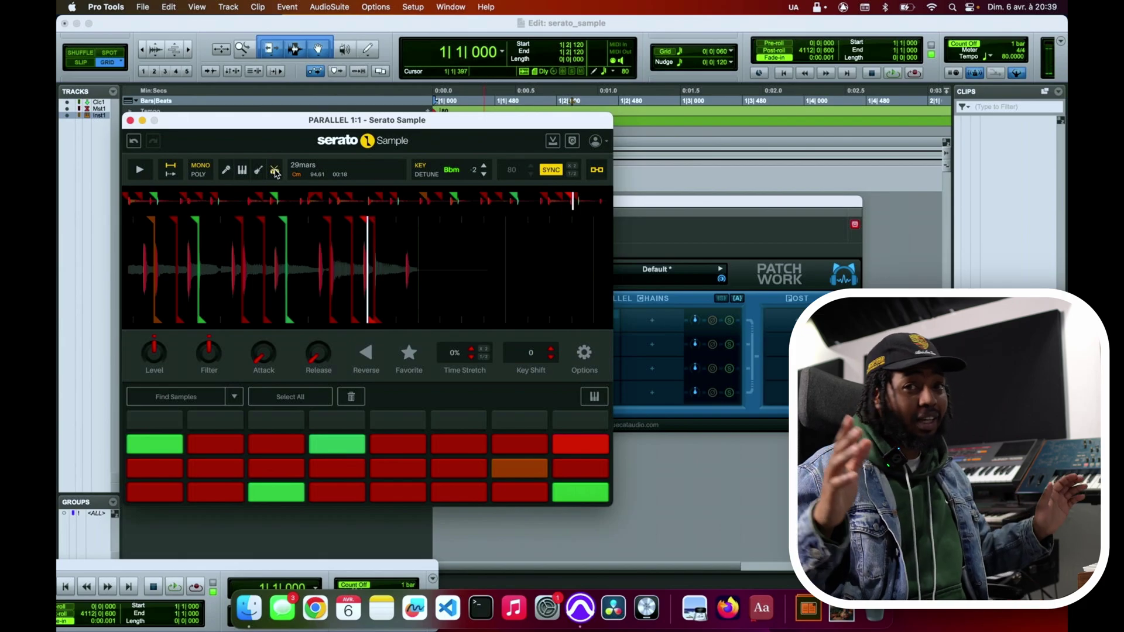
- Add a new cue on the second top-row pad and audition it with another stem toggled
click(139, 169)
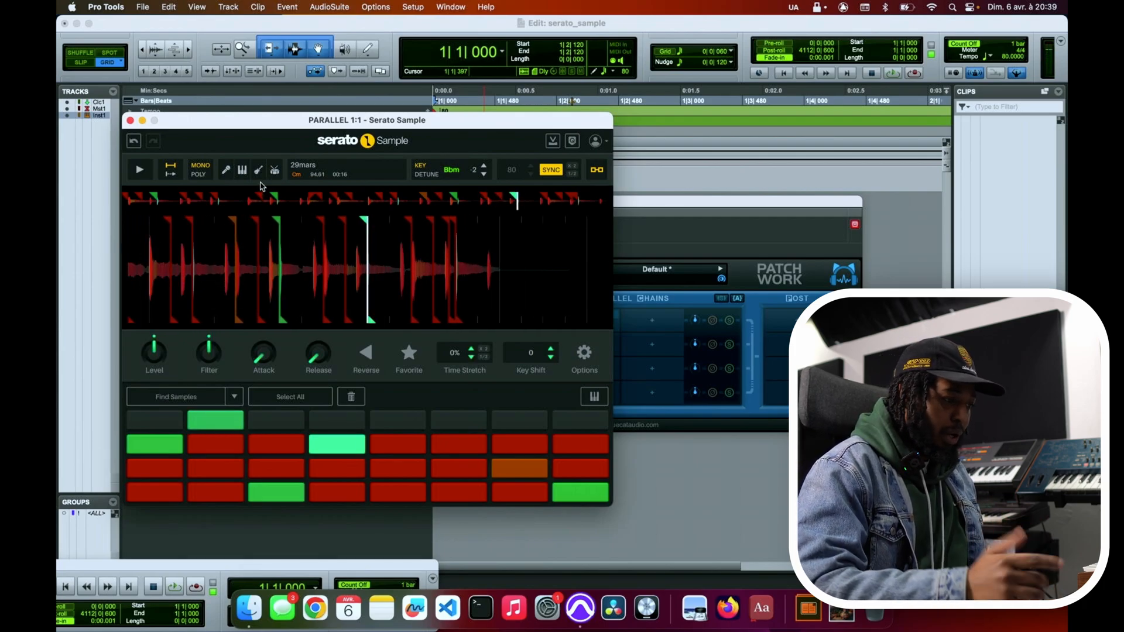
click(140, 169)
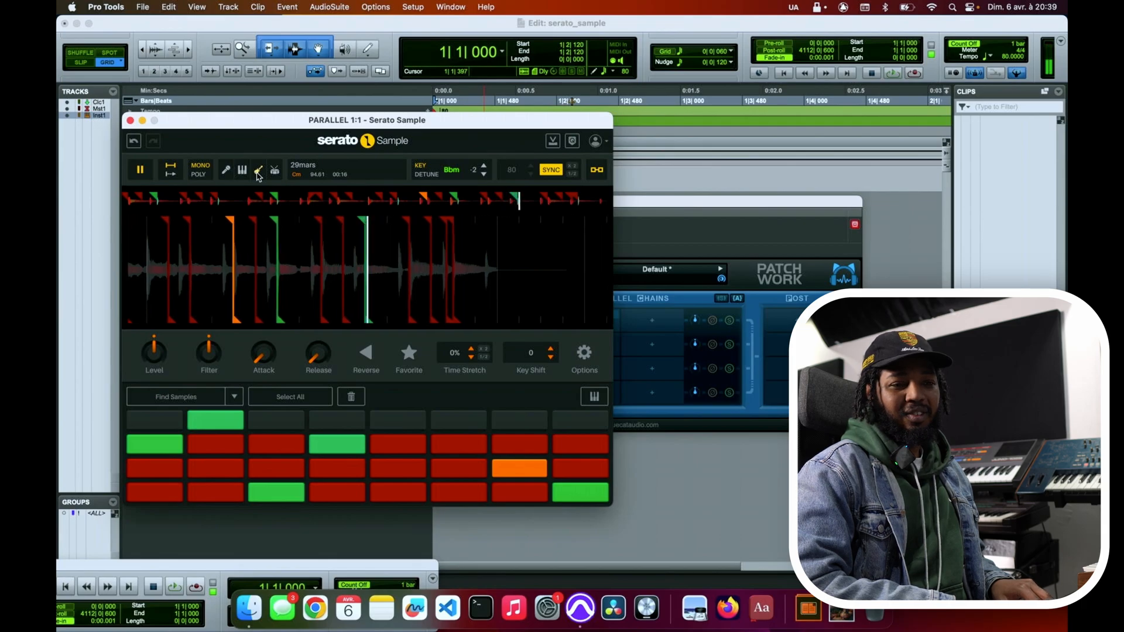
click(140, 168)
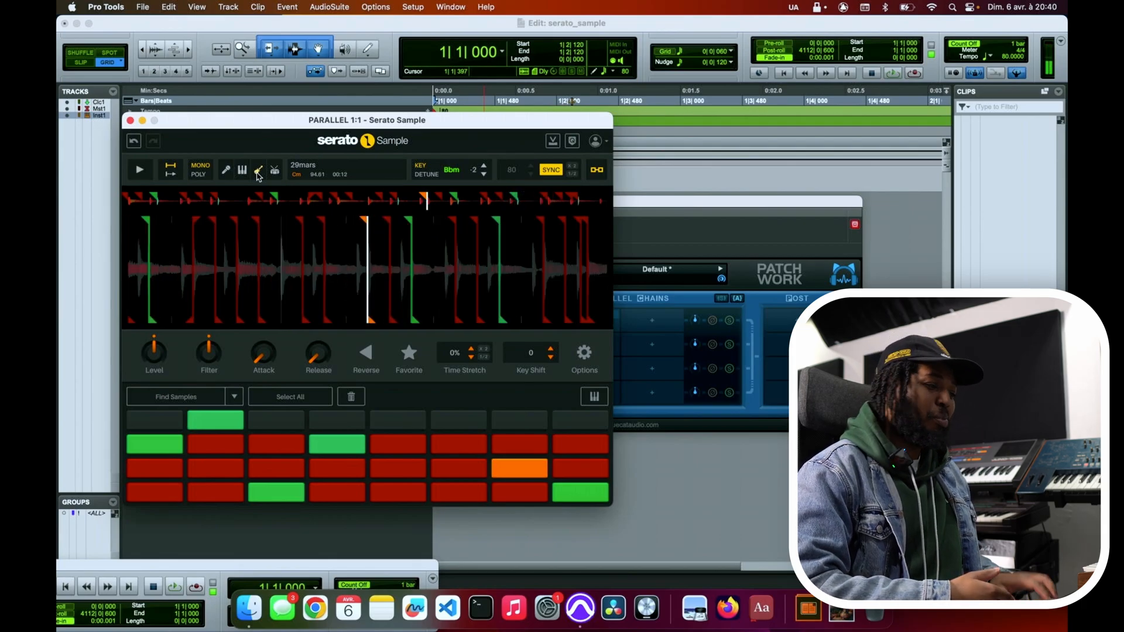
click(140, 169)
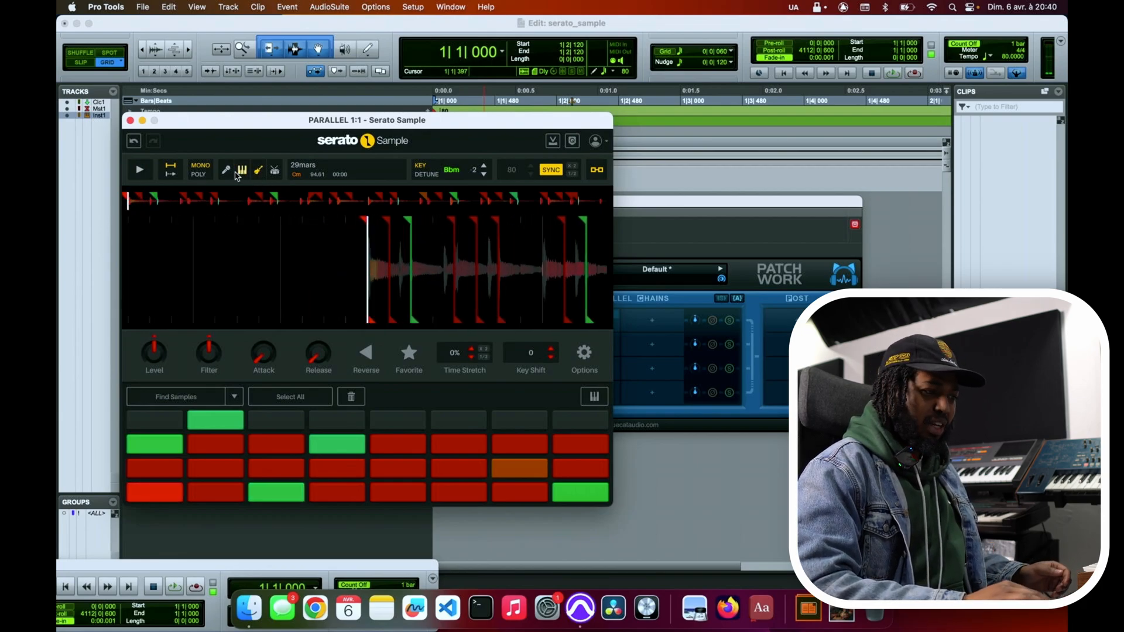
click(139, 169)
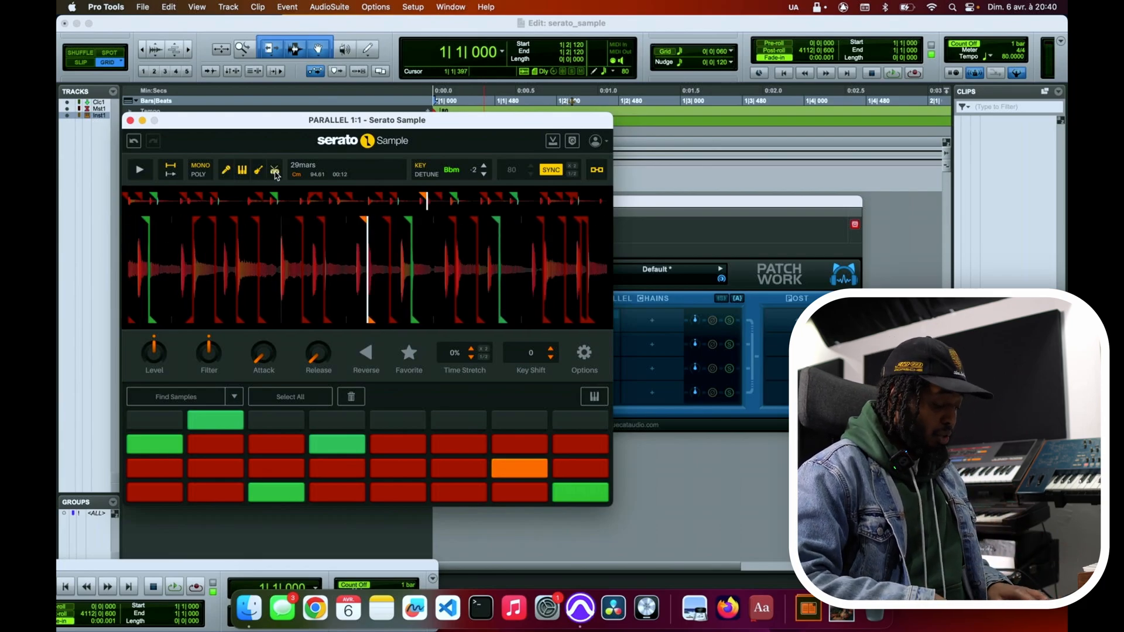
click(139, 168)
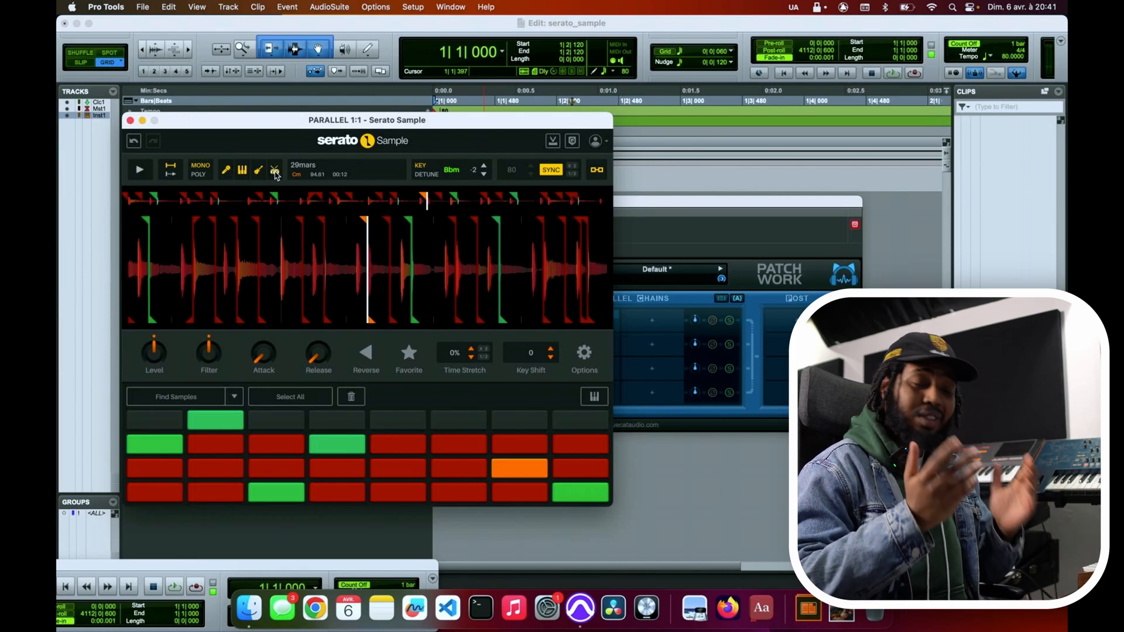
- Audition the sample at +100% time stretch, resetting to 0% in between
click(139, 169)
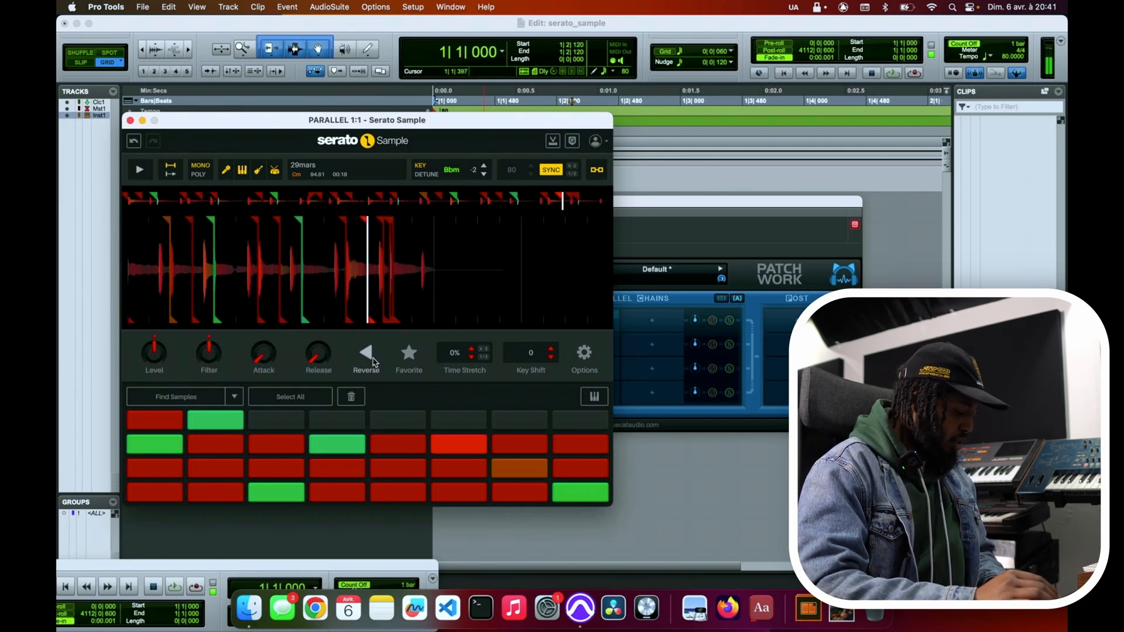
click(139, 169)
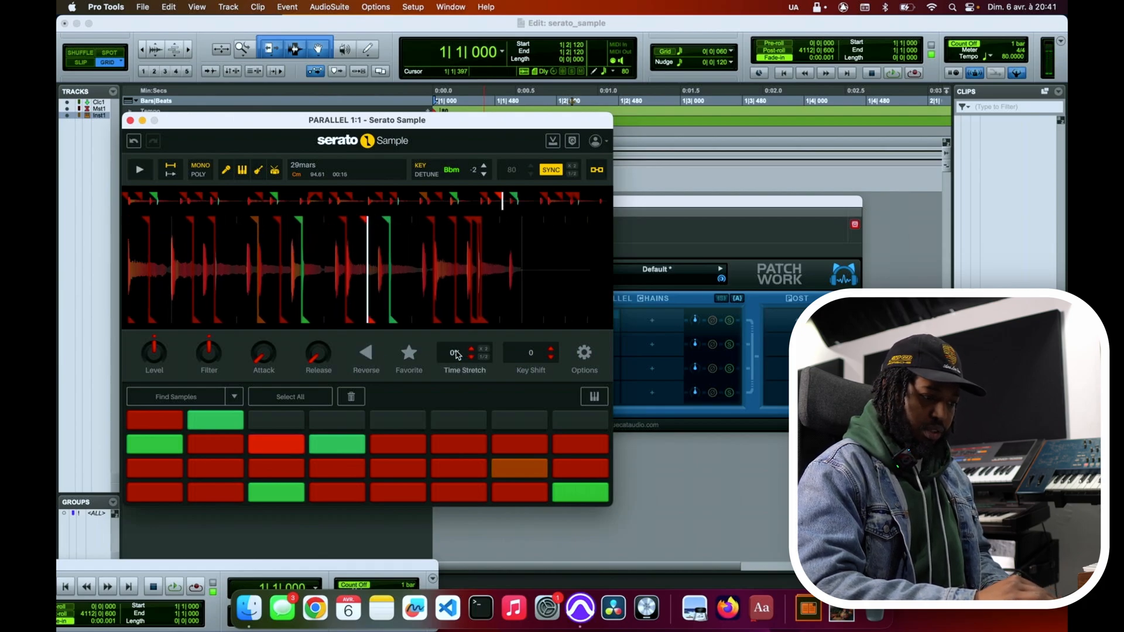
click(471, 349)
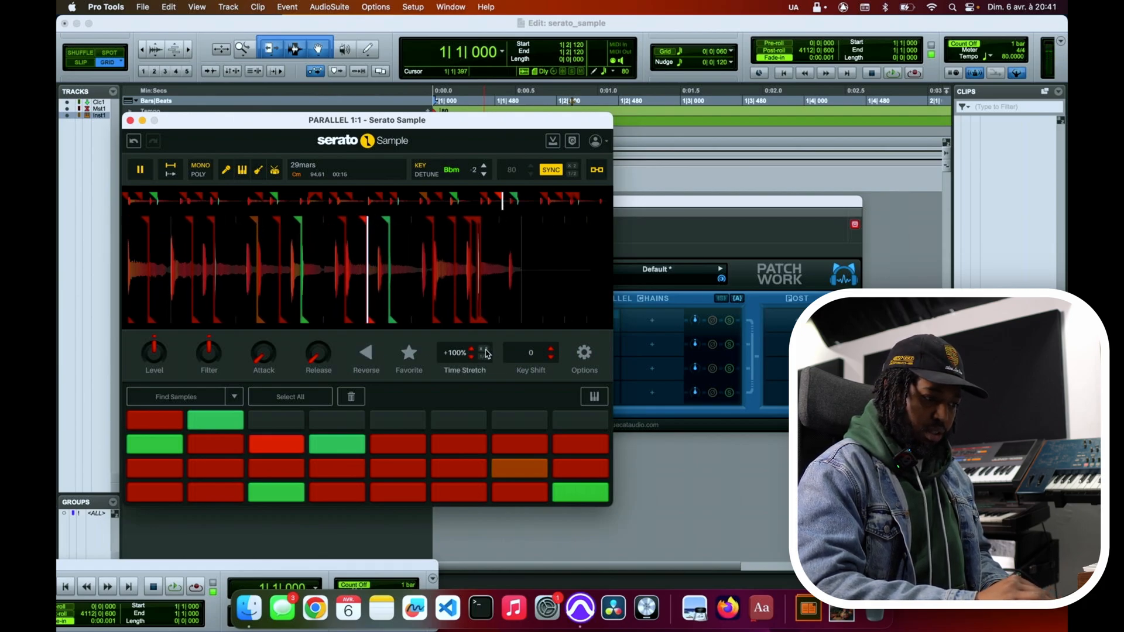
click(139, 168)
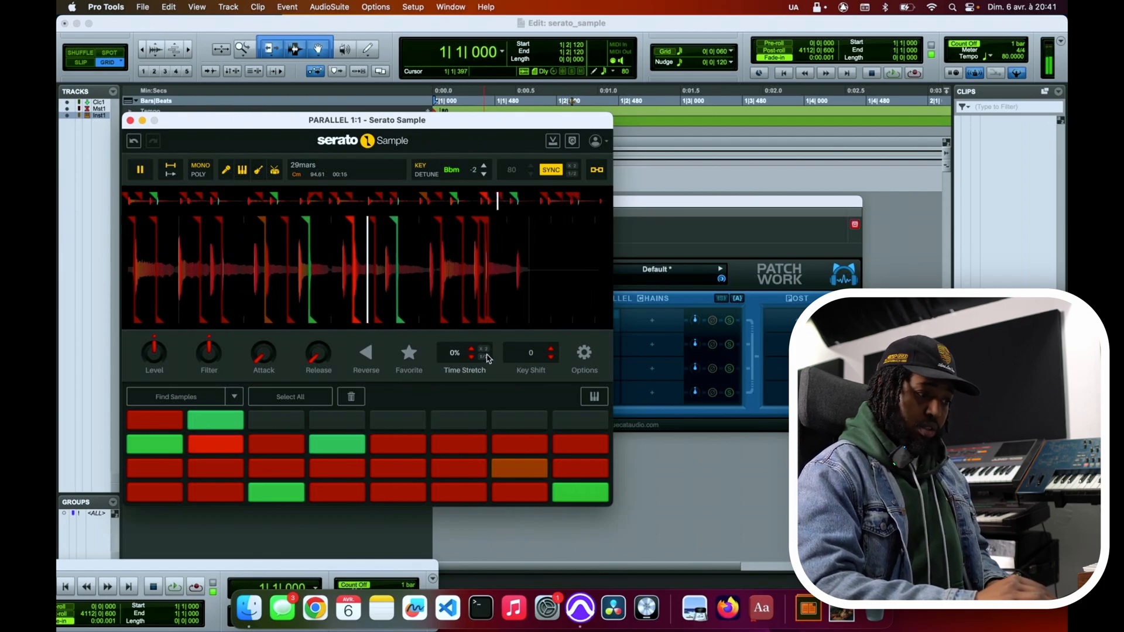
click(471, 349)
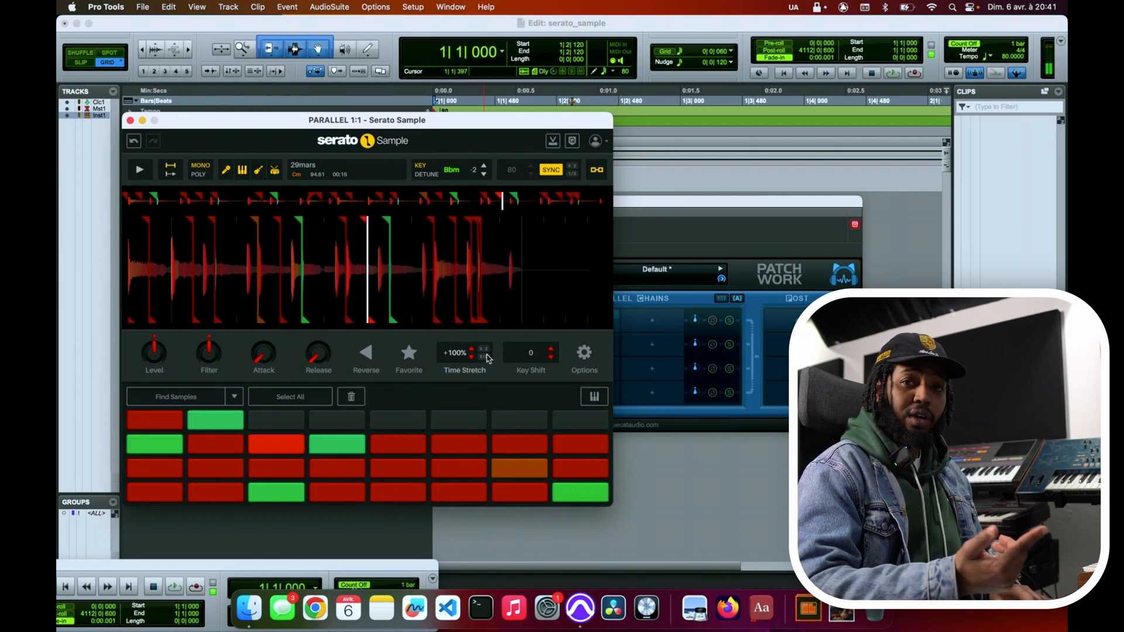
click(139, 169)
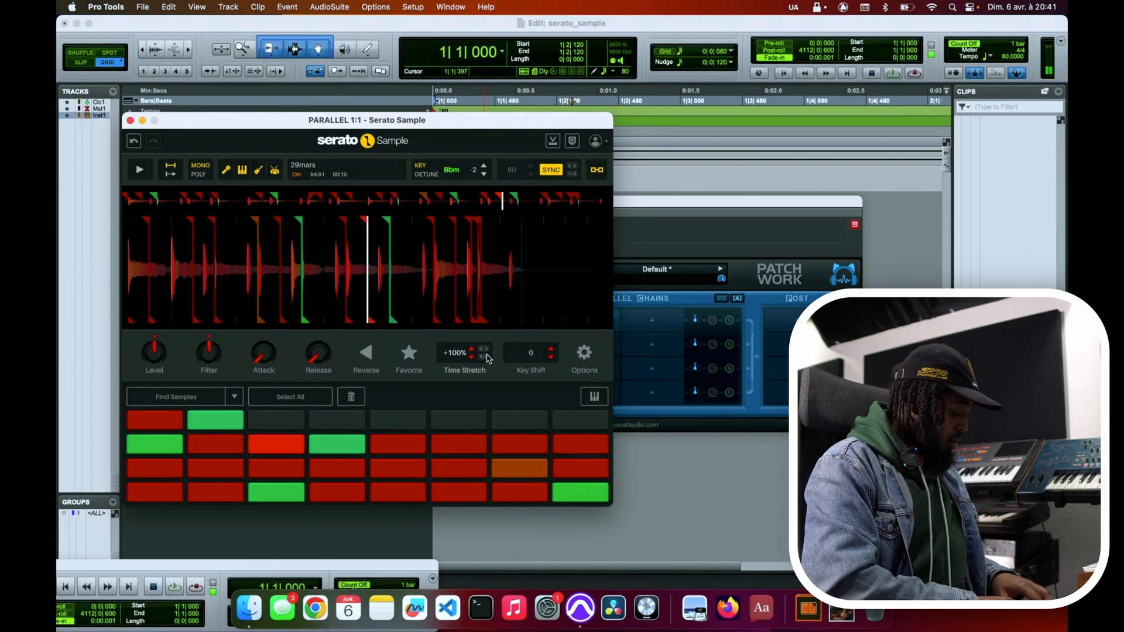
- Audition the sample at half speed (-50%), then return the time stretch to 0% and stop playback
click(139, 169)
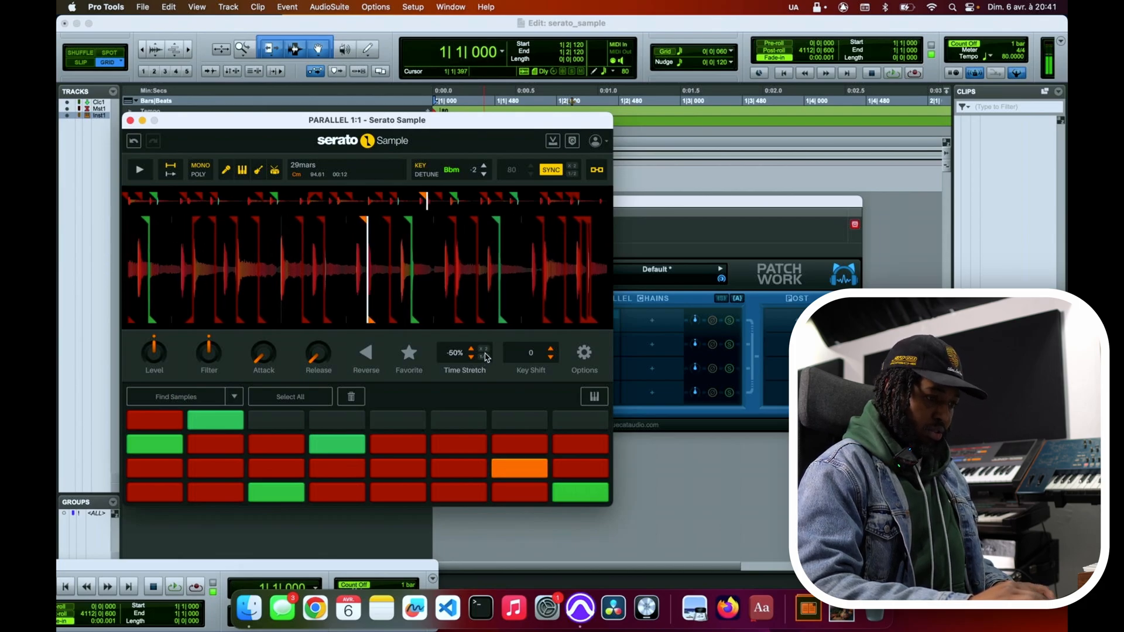
click(140, 170)
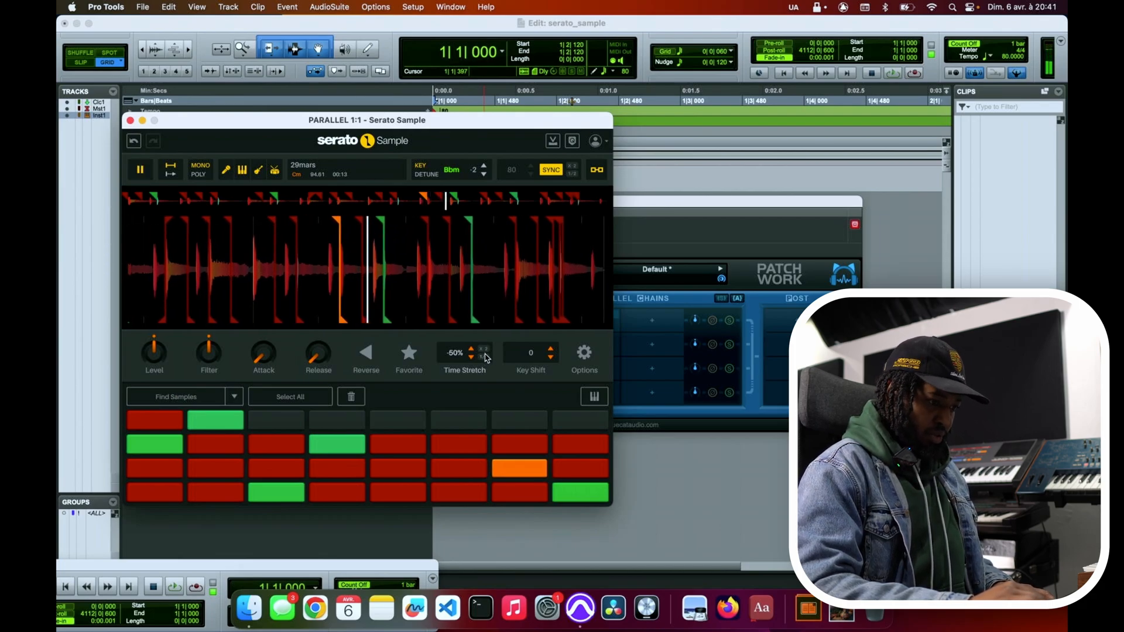
click(475, 348)
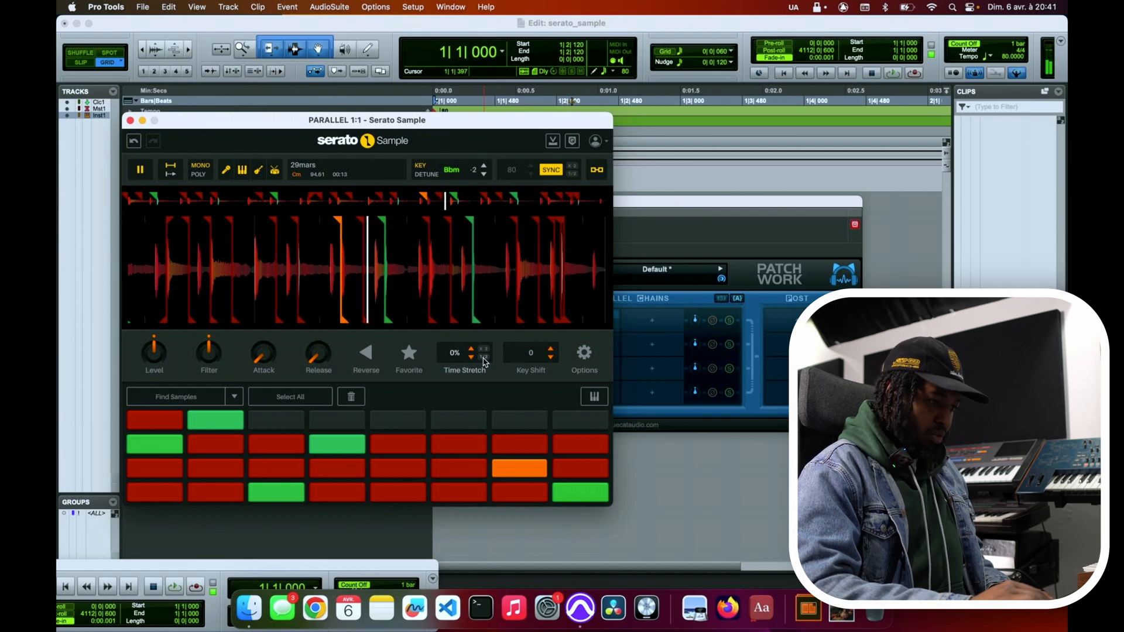
click(472, 357)
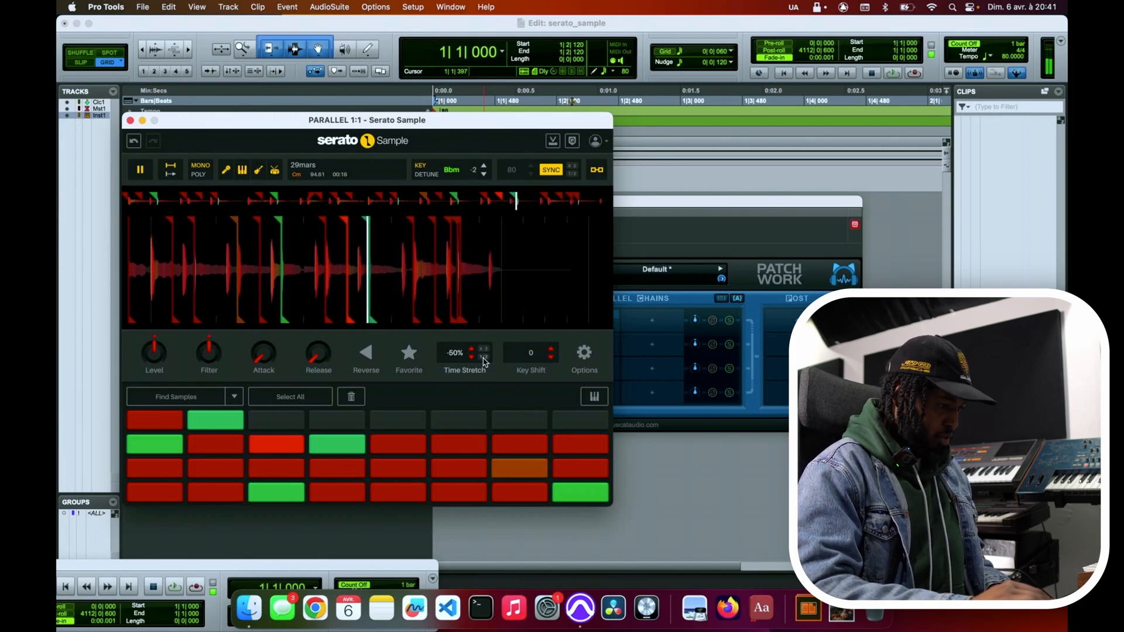
click(139, 168)
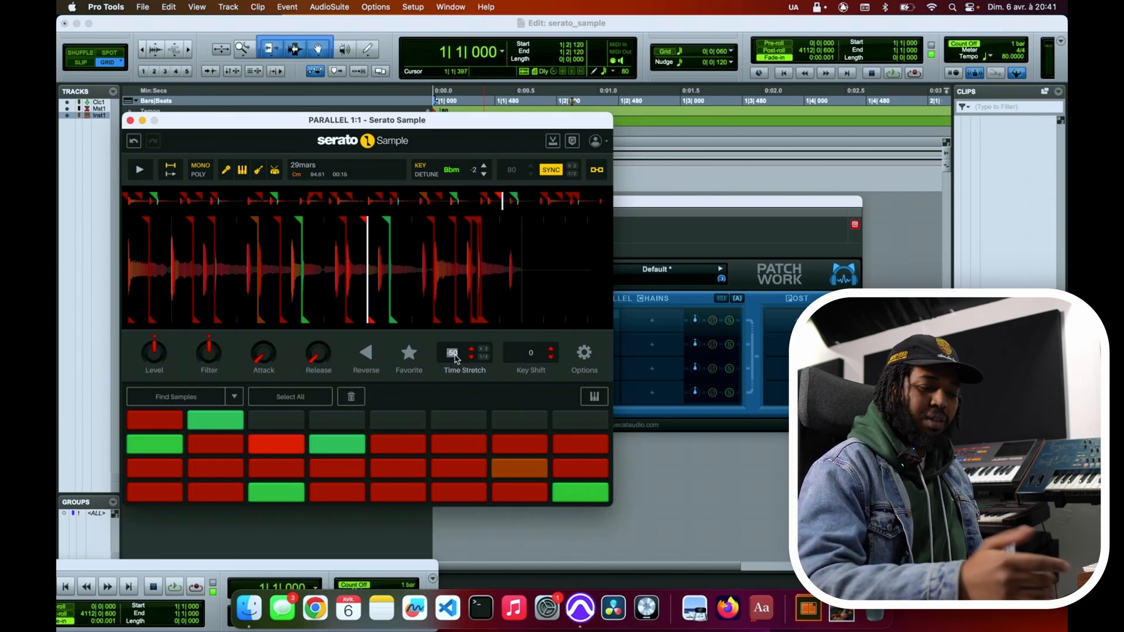
click(139, 169)
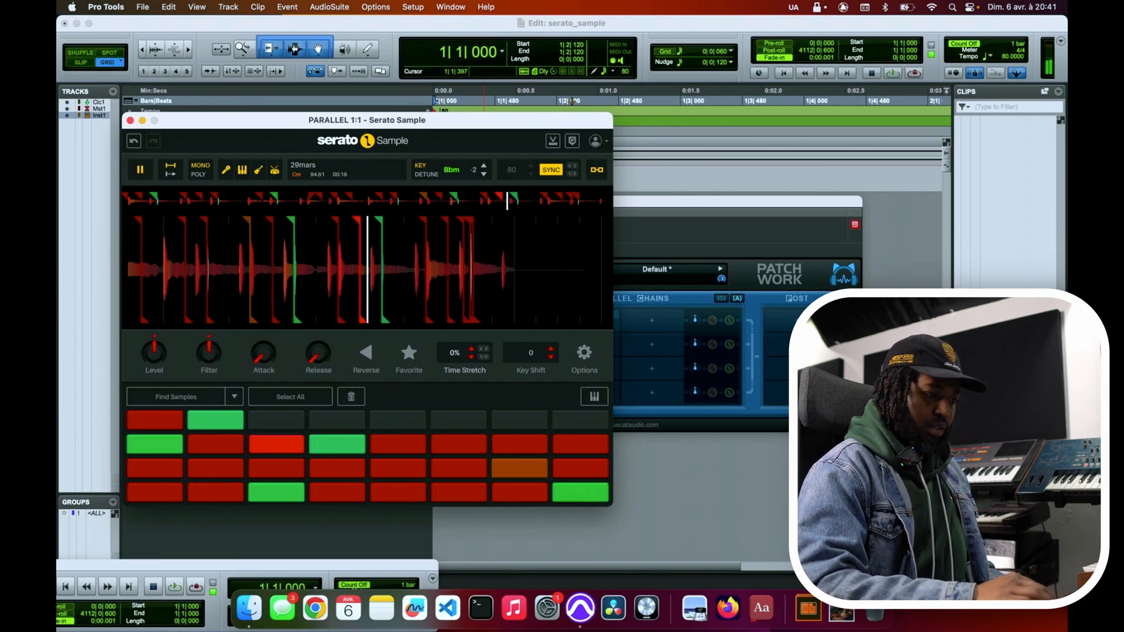
click(366, 353)
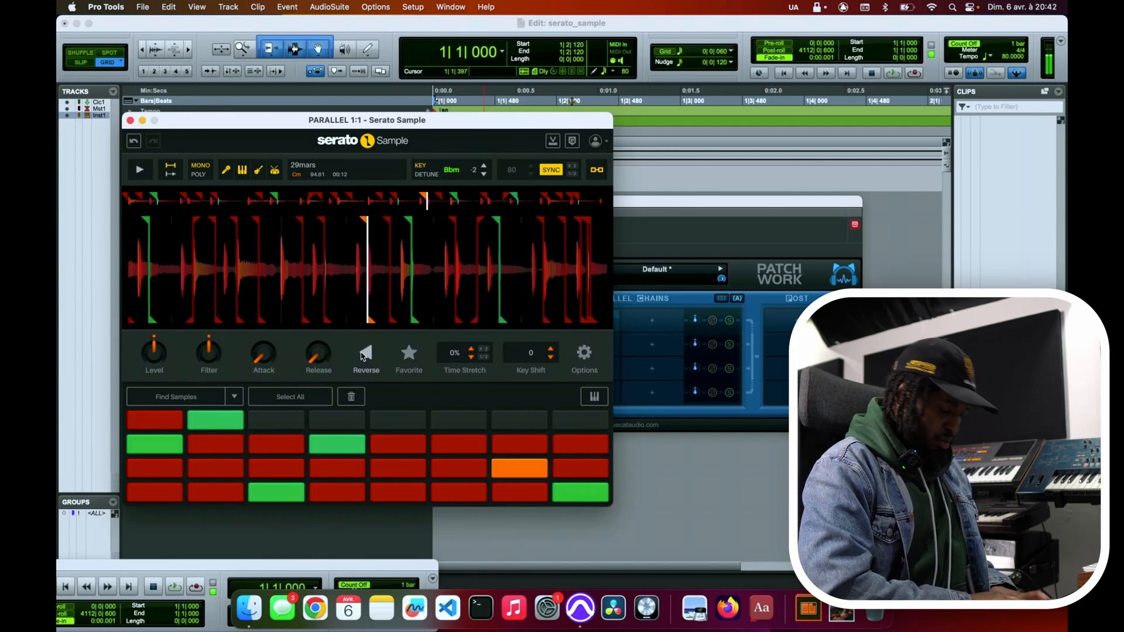
click(141, 169)
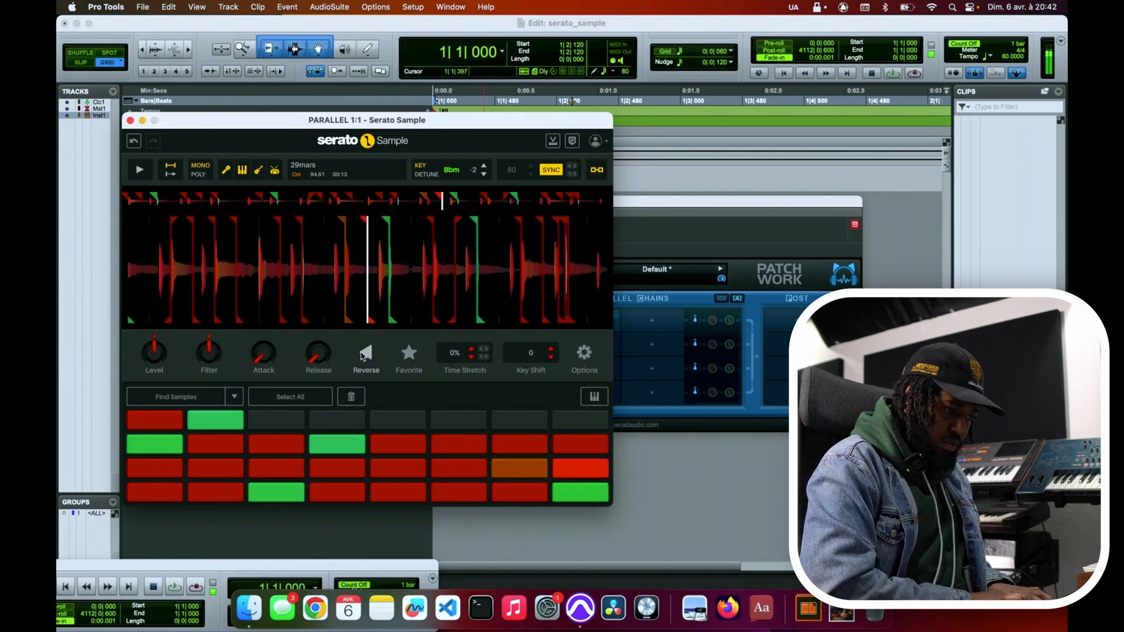
click(140, 169)
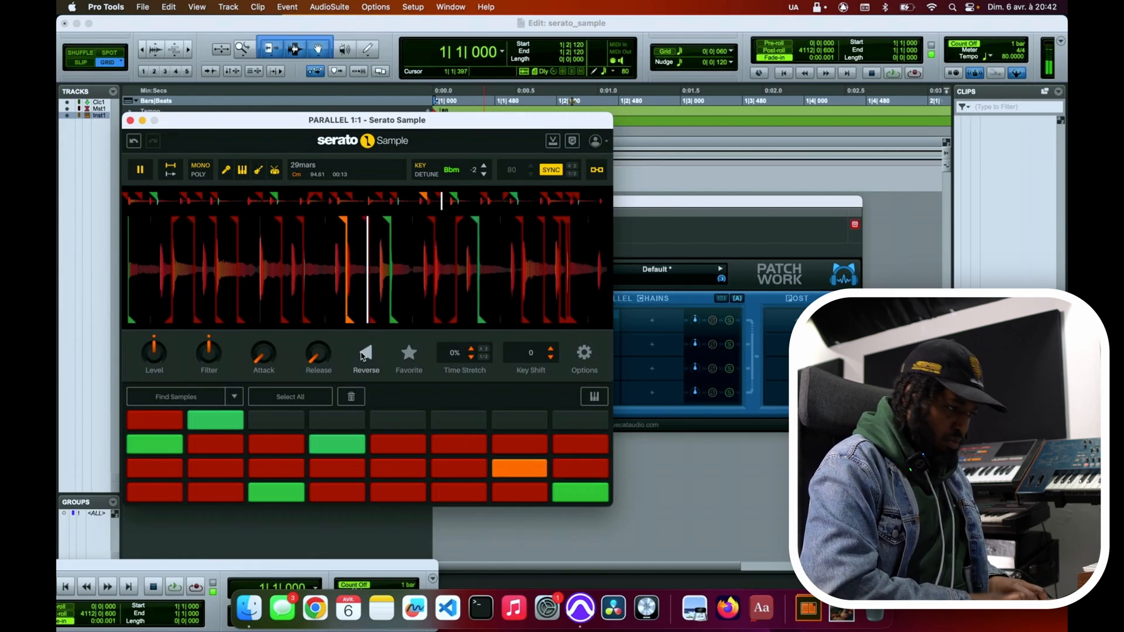
click(141, 168)
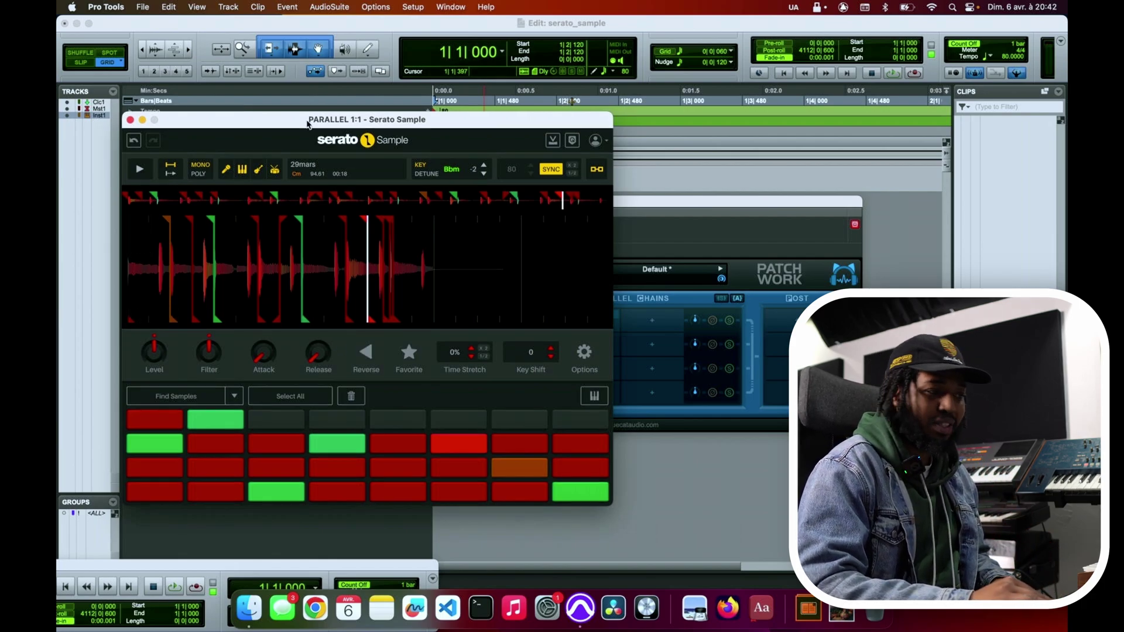
- Move the Serato Sample window down and play the sample with its drums stem muted
drag(367, 120, 543, 211)
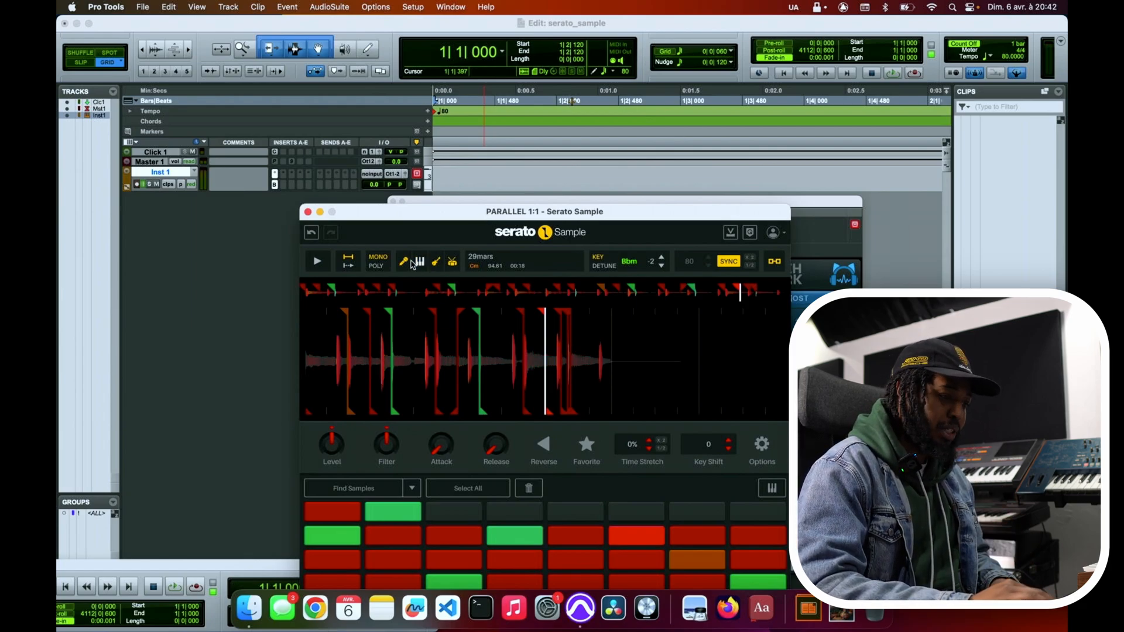
click(318, 261)
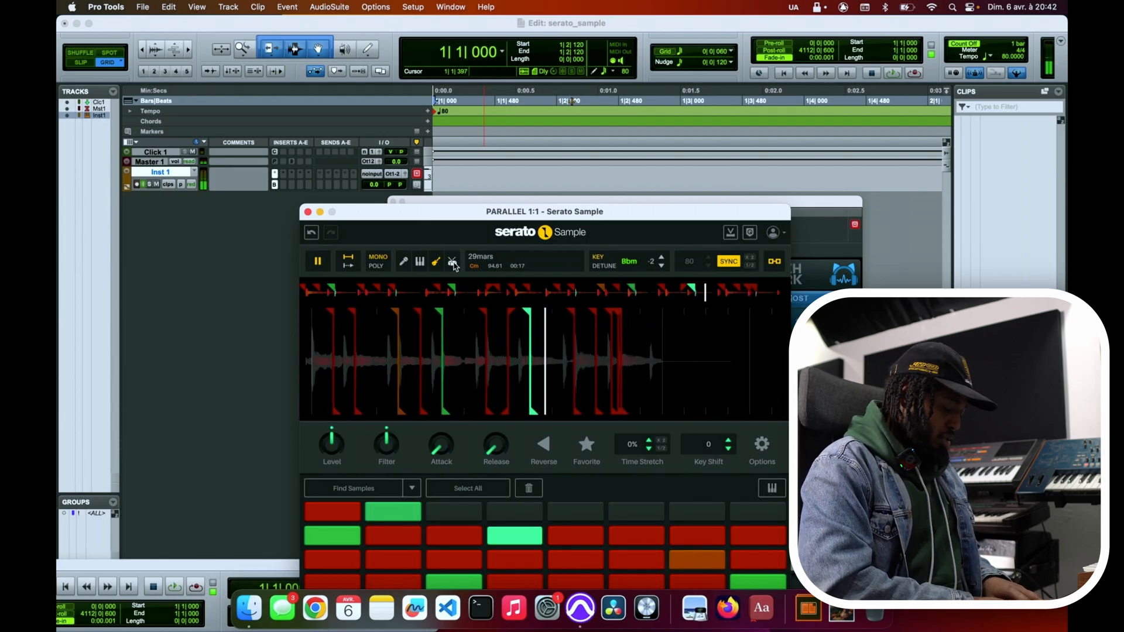
click(318, 261)
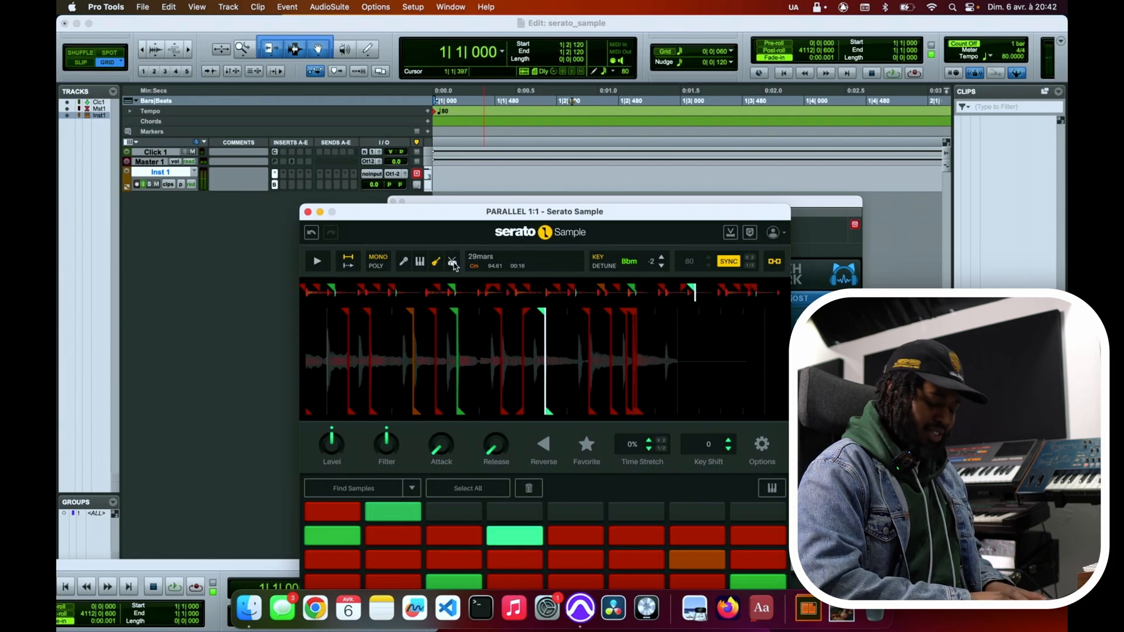
click(316, 260)
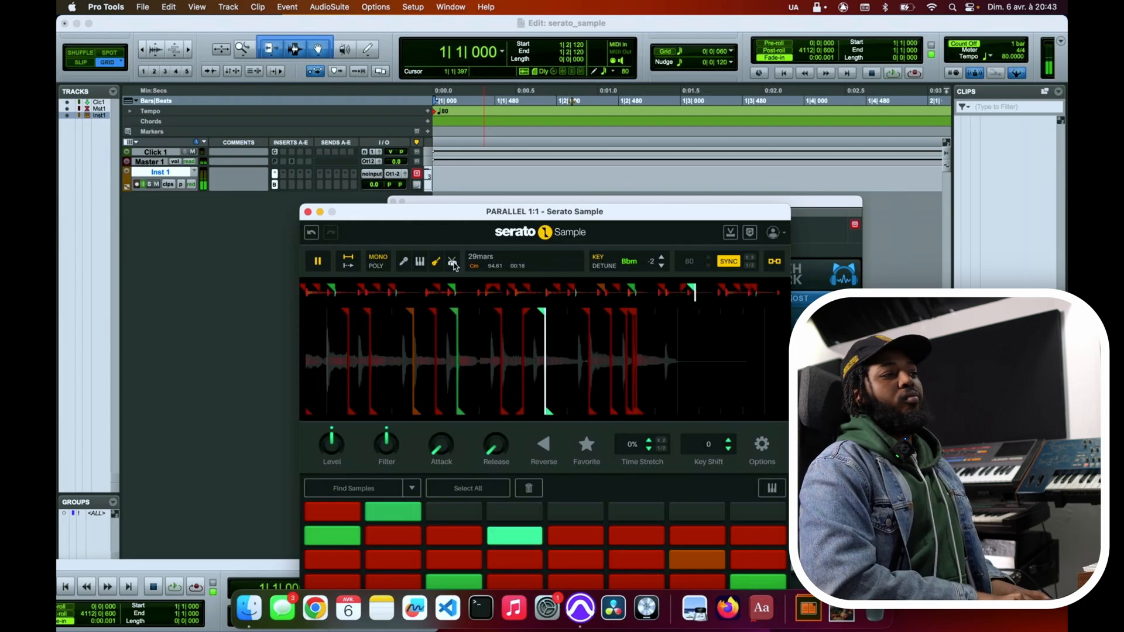
- Re-enable all stems and audition the full sample again
click(317, 259)
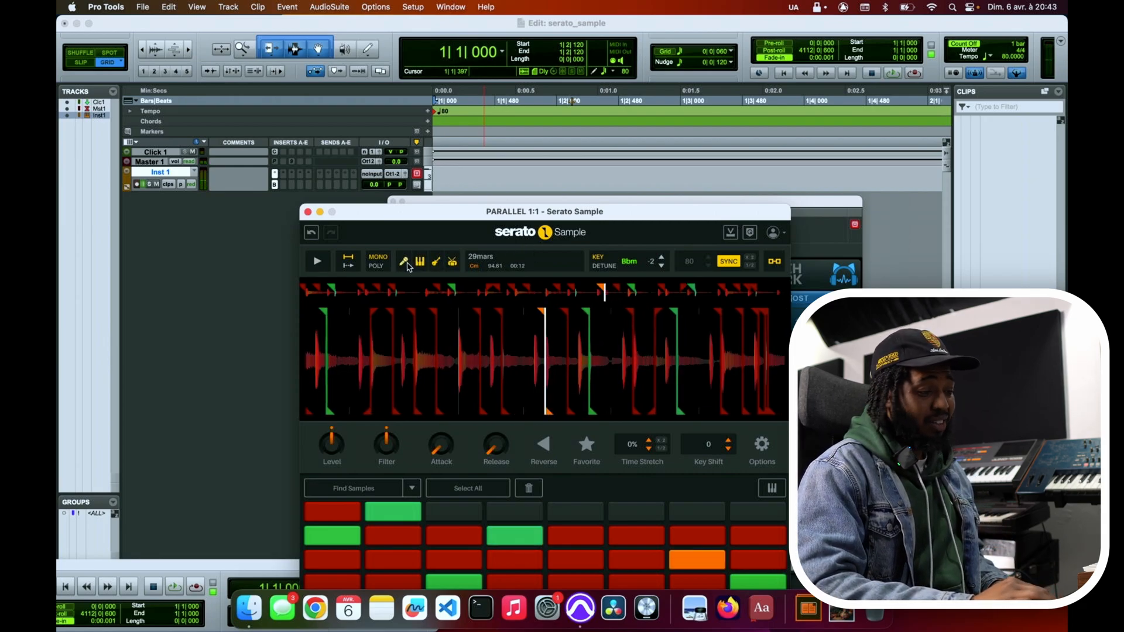
click(316, 261)
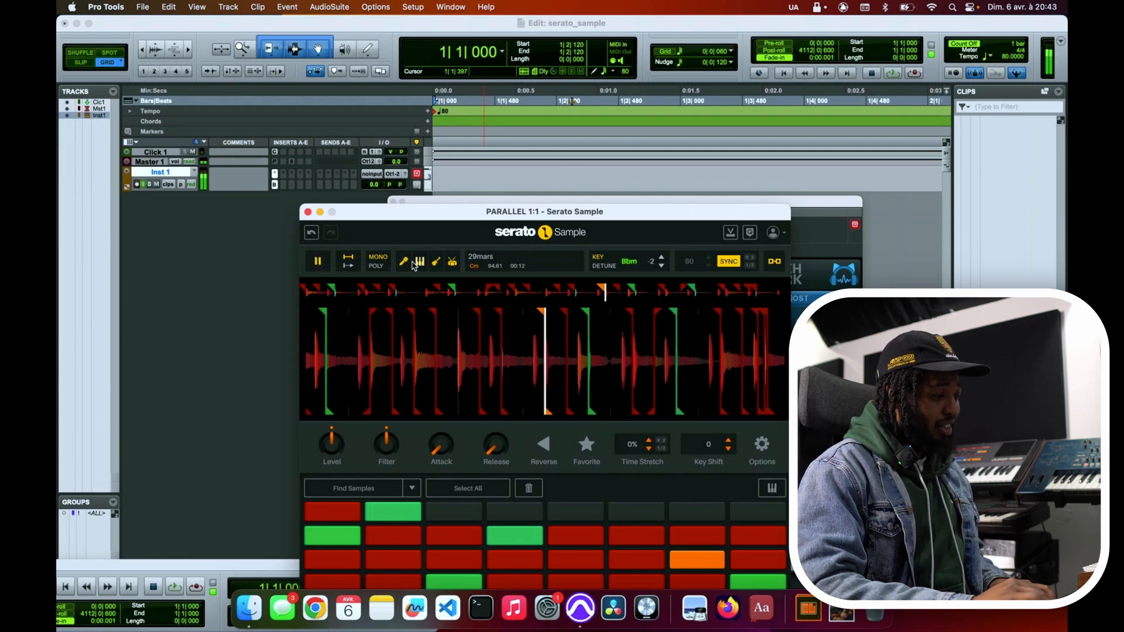
click(317, 259)
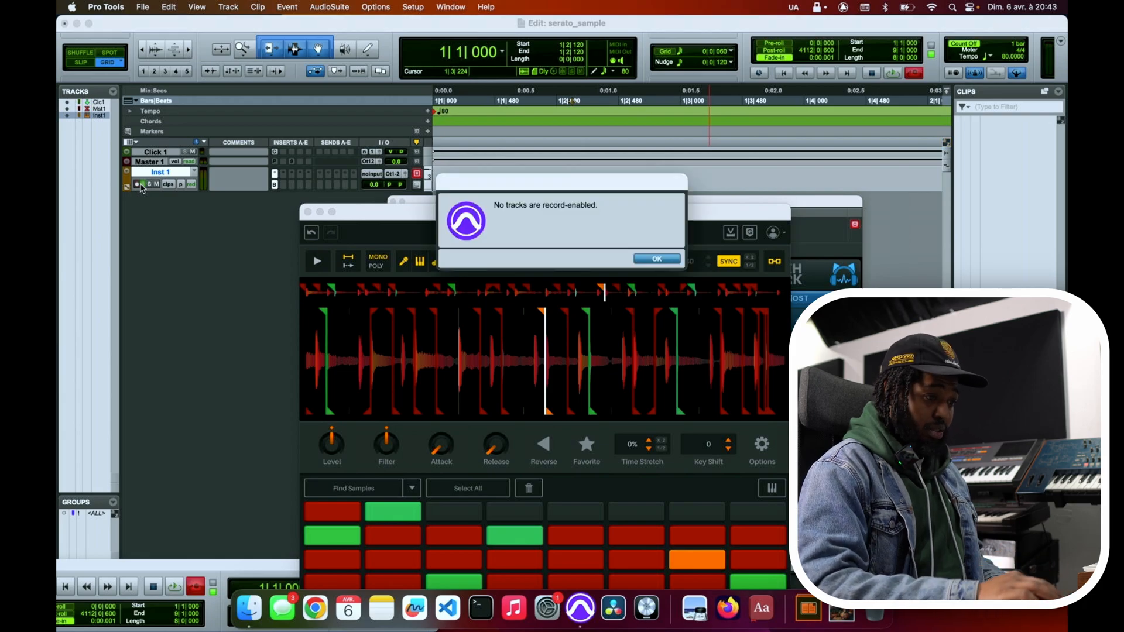
- Dismiss the no-tracks-armed alert, record-enable Inst 1 and start recording the MIDI take
click(656, 258)
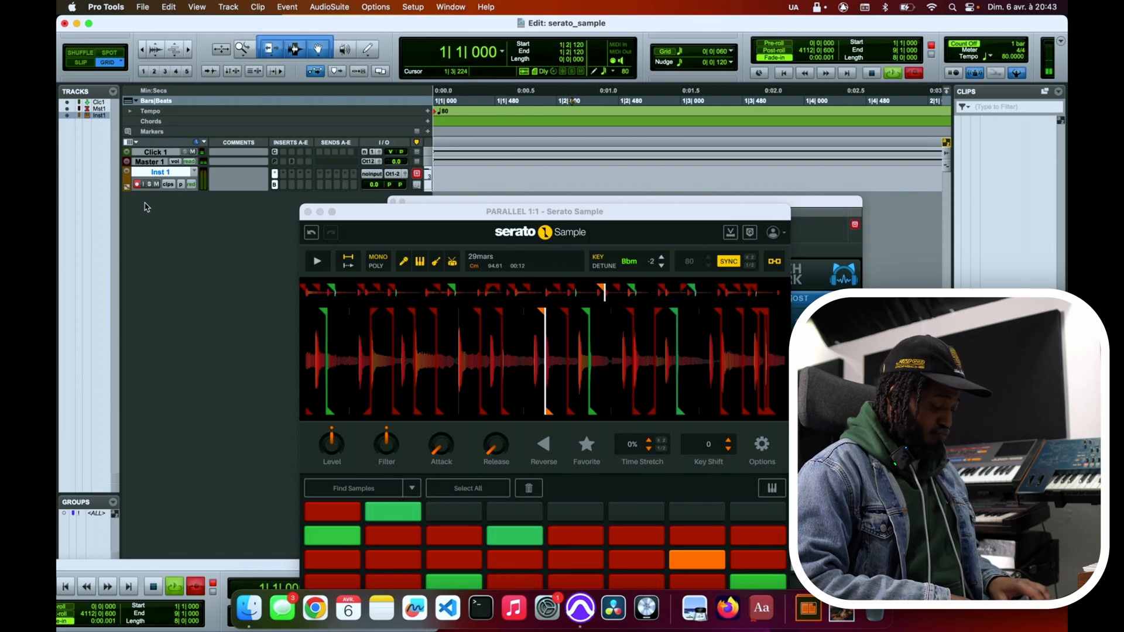
click(316, 261)
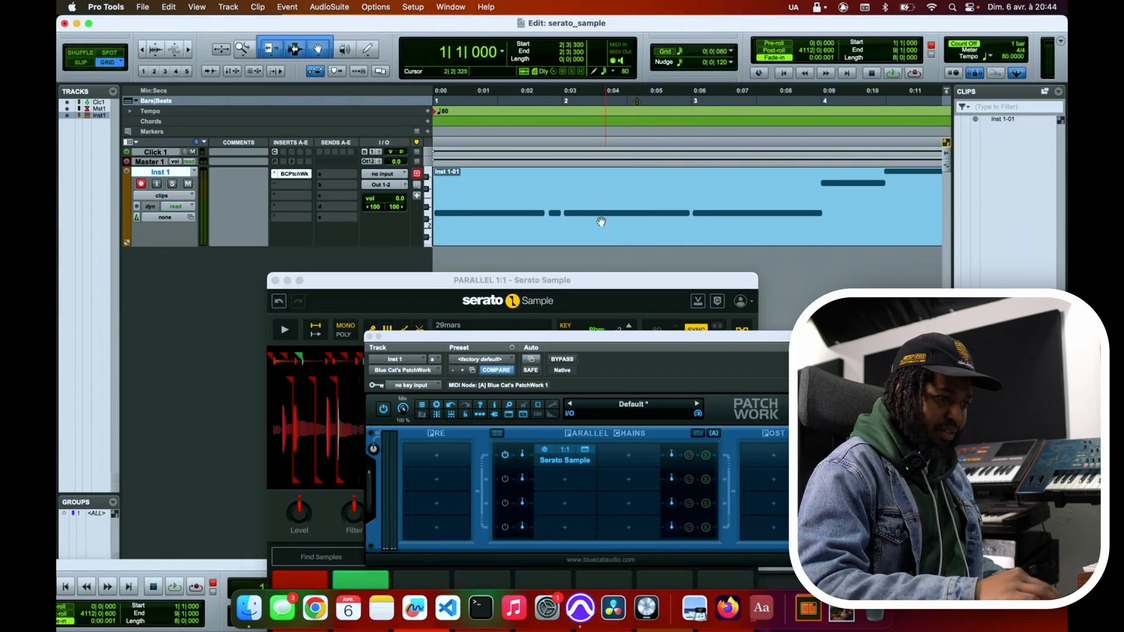
- Delete the recorded Inst 1-01 MIDI clip, leaving the Inst 1 track empty
click(285, 330)
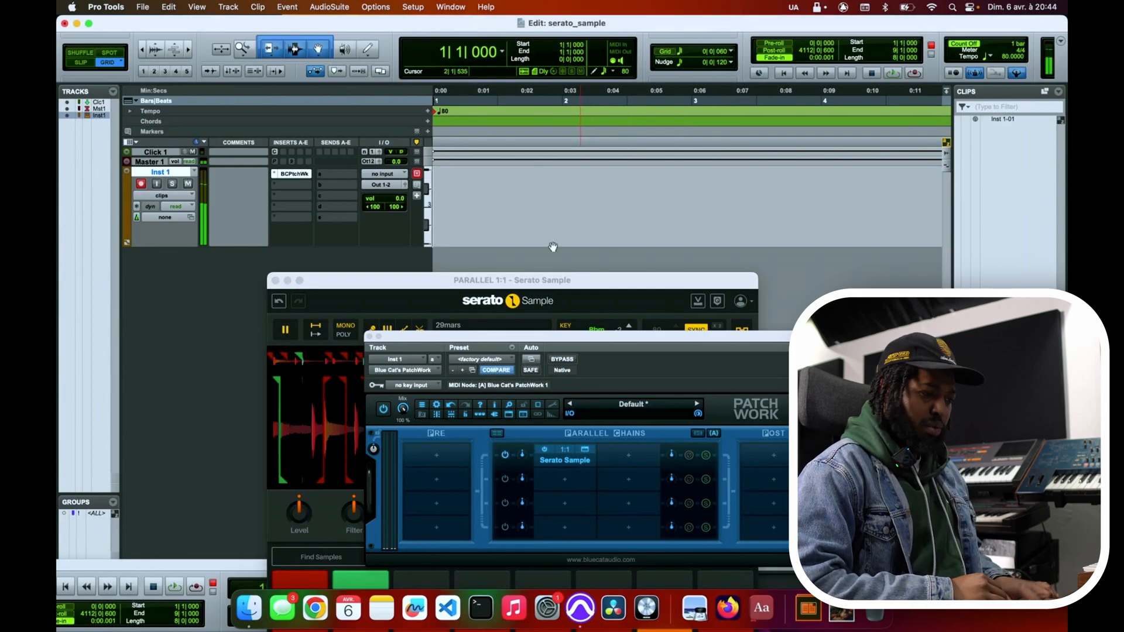
click(284, 330)
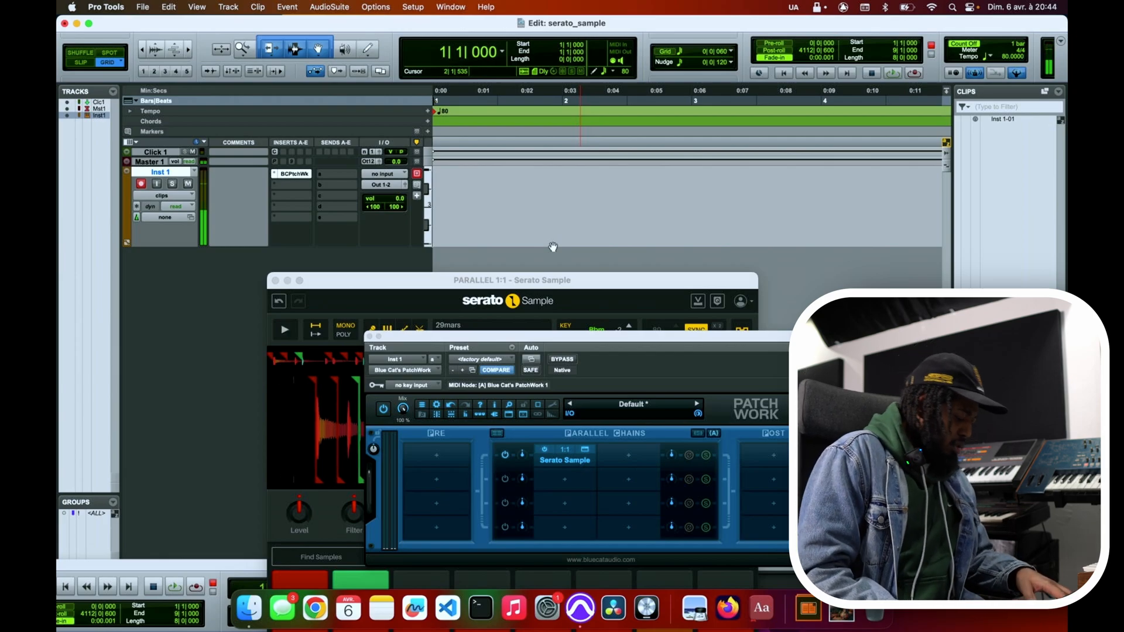
click(284, 329)
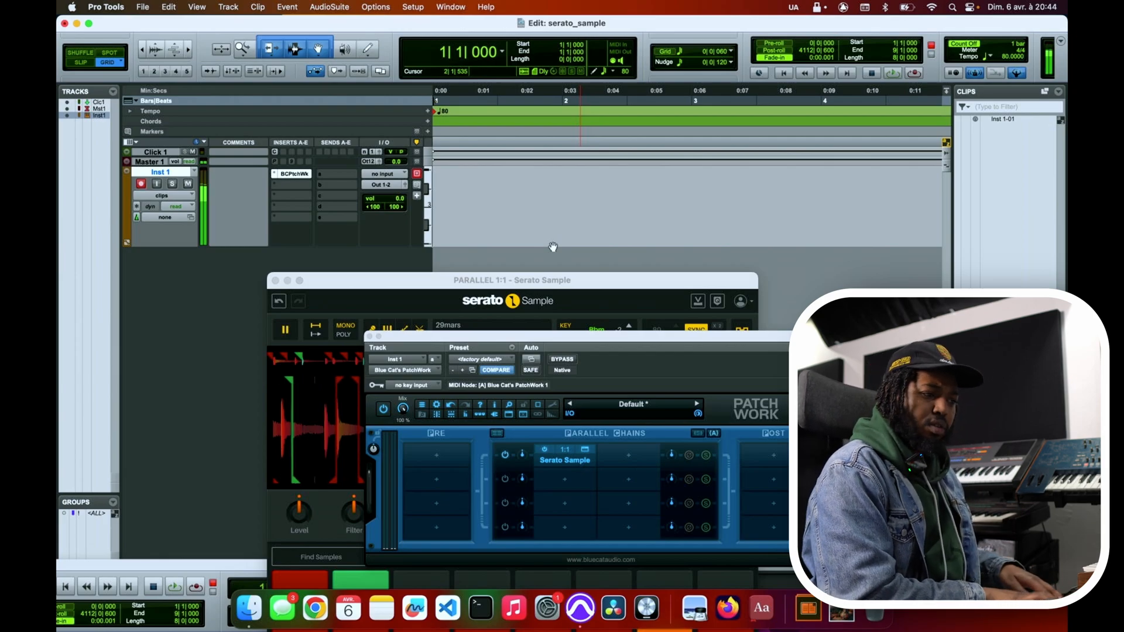